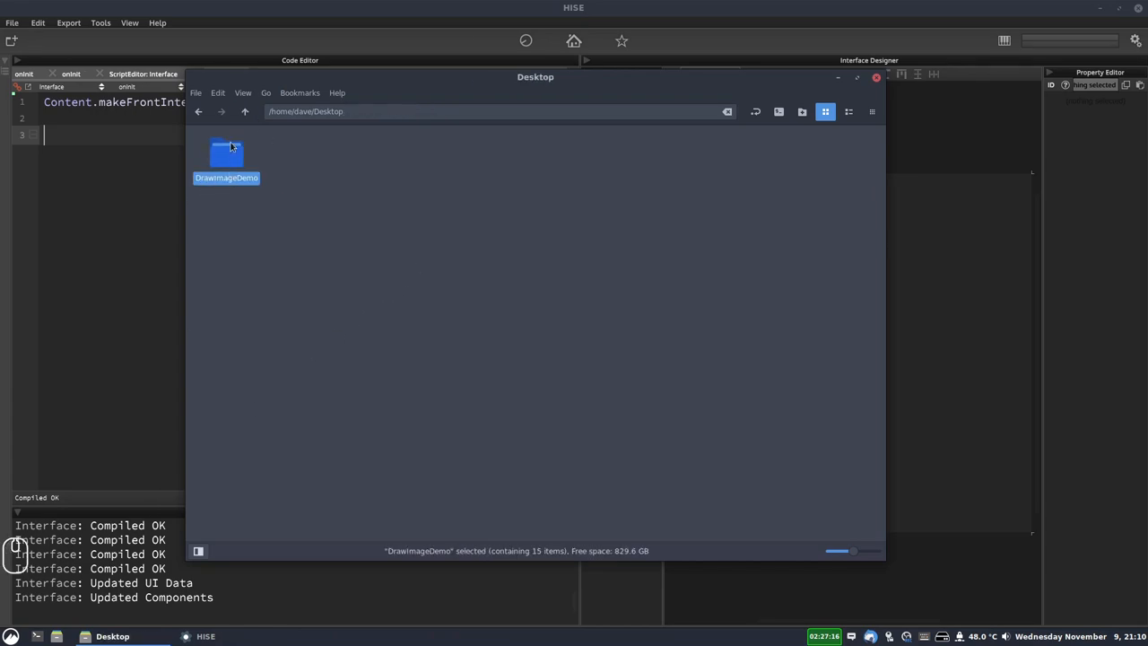
Browse into DrawImageDemo/Images and view black_on_off.png with its OFF and ON frames.
{"action": "double_click", "coordinate": [226, 152]}
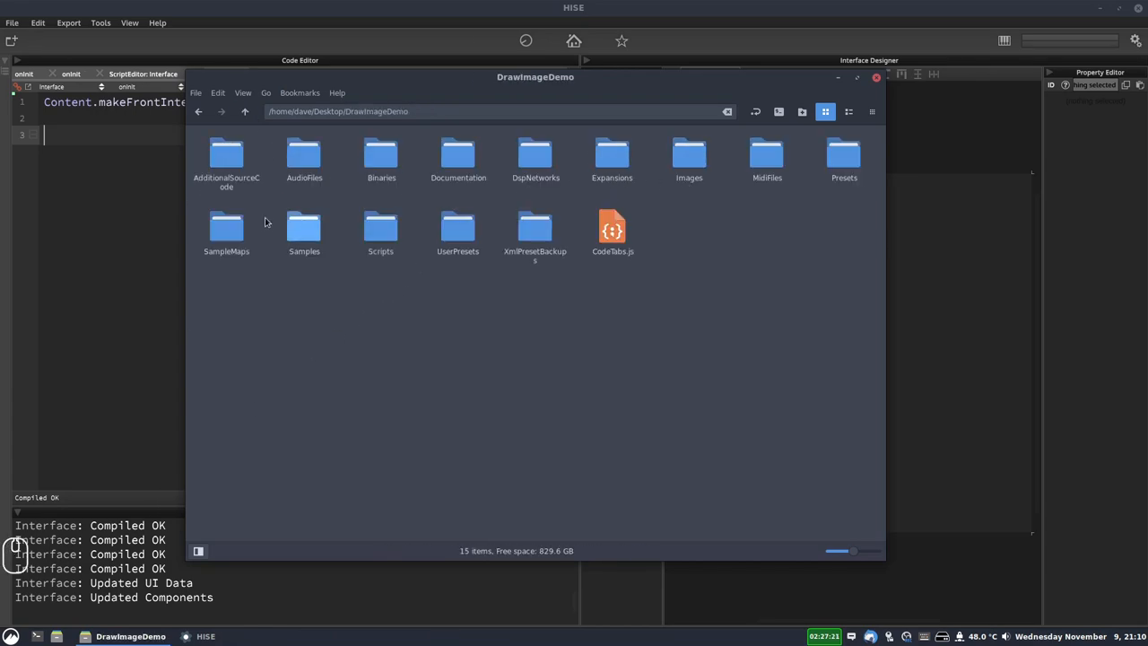
{"action": "left_click", "coordinate": [688, 155]}
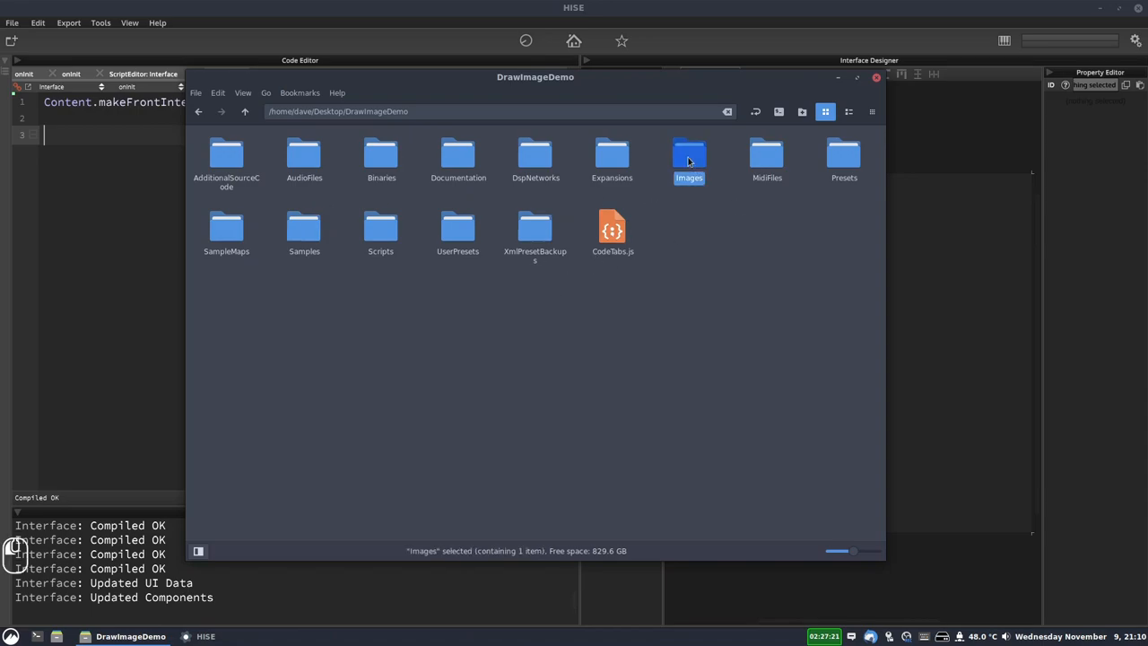
{"action": "double_click", "coordinate": [688, 152]}
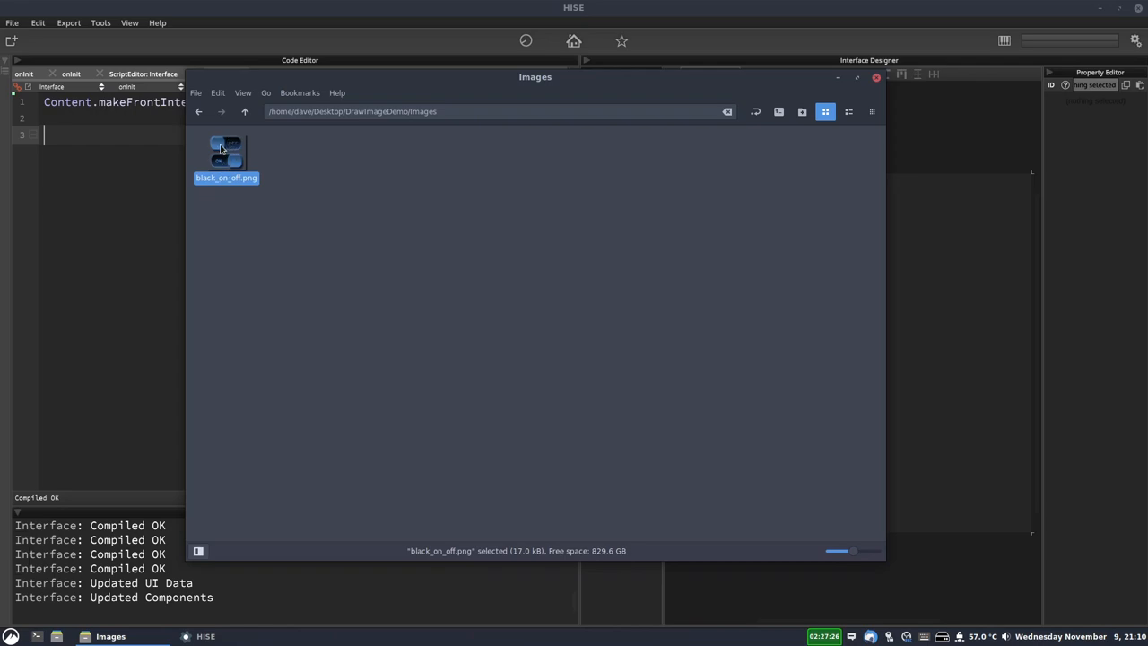
{"action": "double_click", "coordinate": [226, 152]}
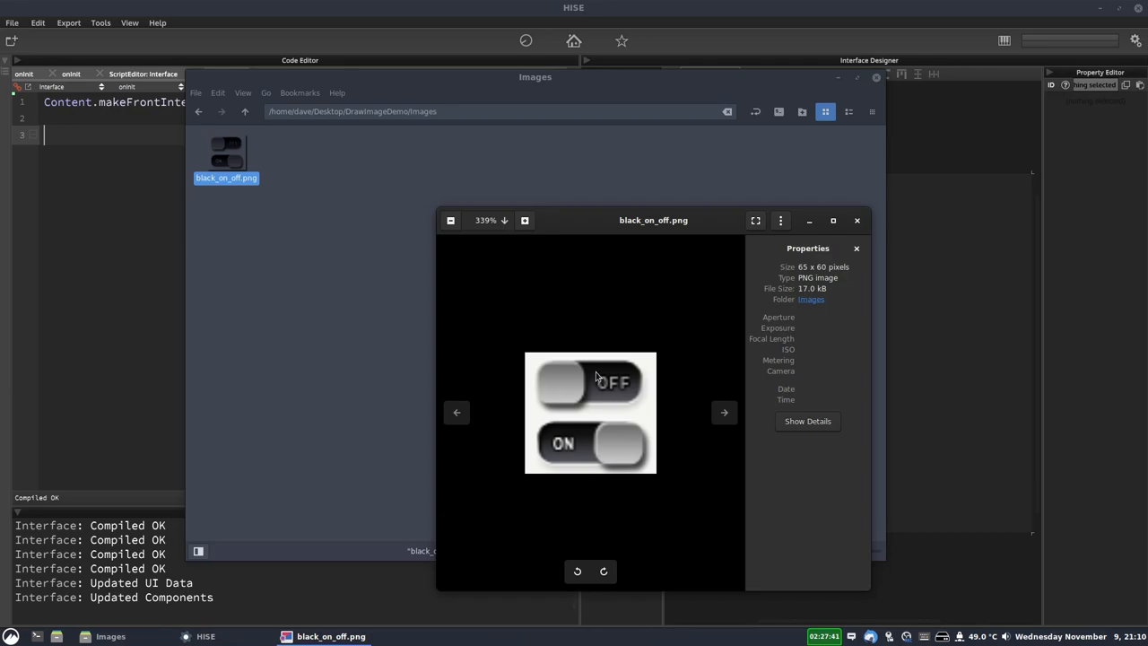
{"action": "mouse_move", "coordinate": [581, 394]}
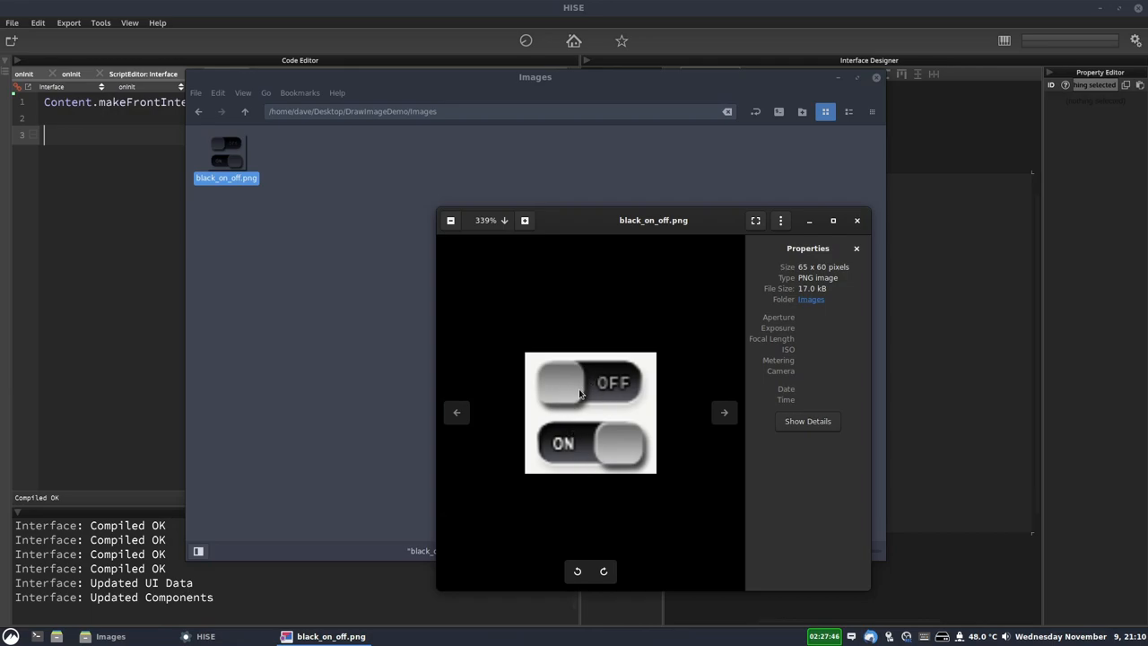
{"action": "mouse_move", "coordinate": [594, 380]}
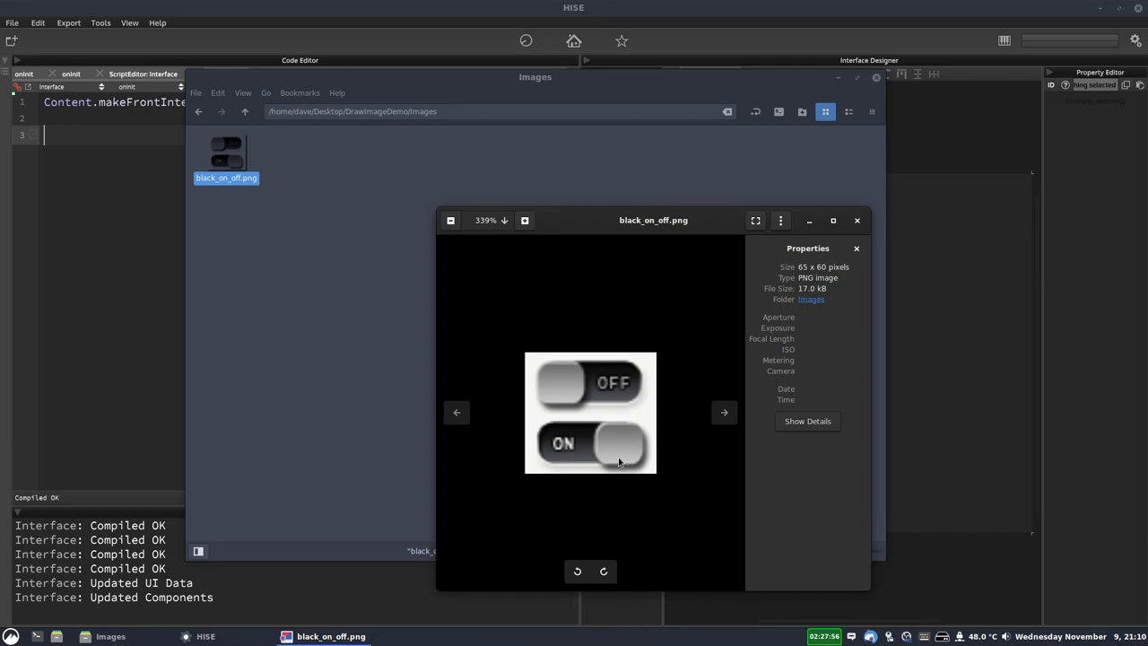
{"action": "mouse_move", "coordinate": [678, 316]}
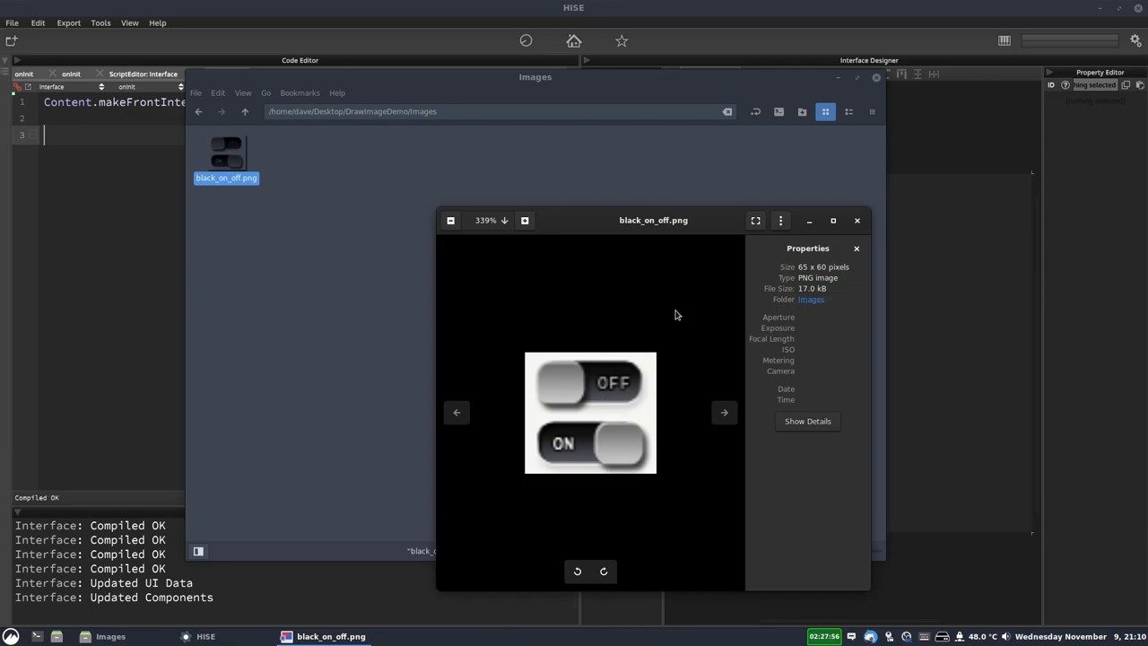
{"action": "mouse_move", "coordinate": [688, 288]}
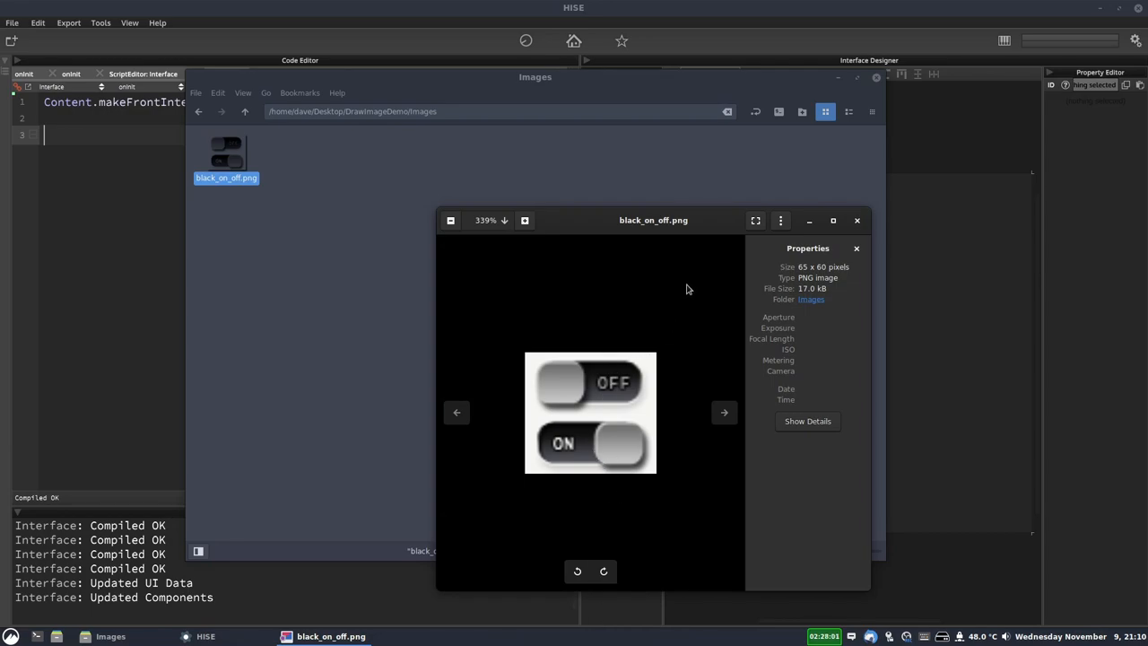
{"action": "mouse_move", "coordinate": [676, 330]}
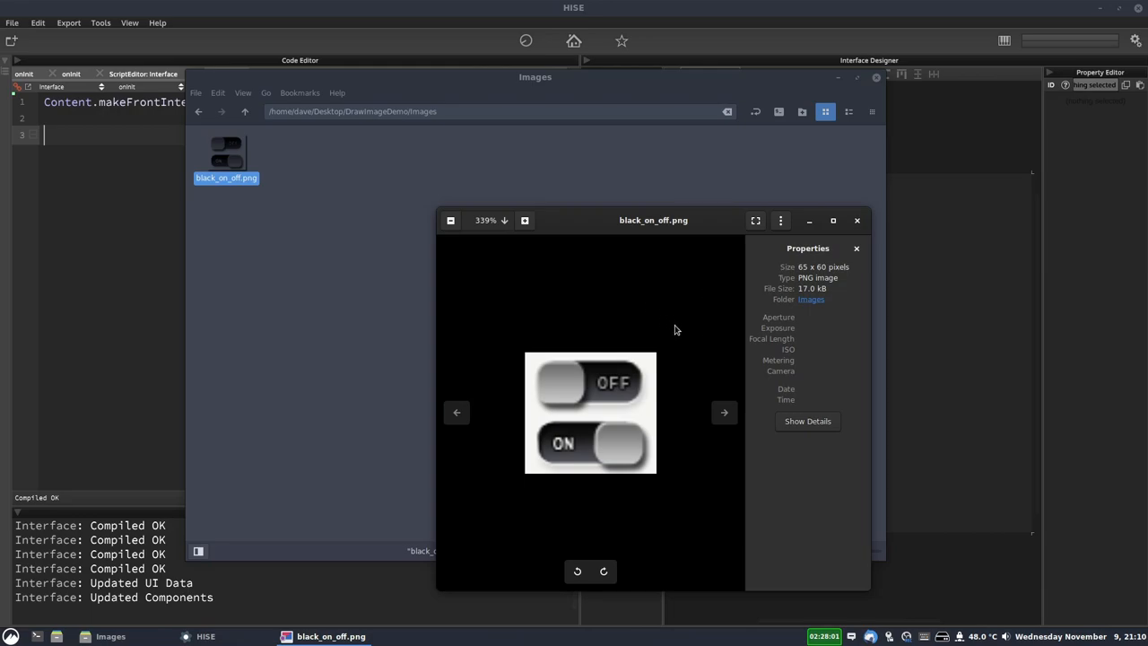
{"action": "mouse_move", "coordinate": [678, 284]}
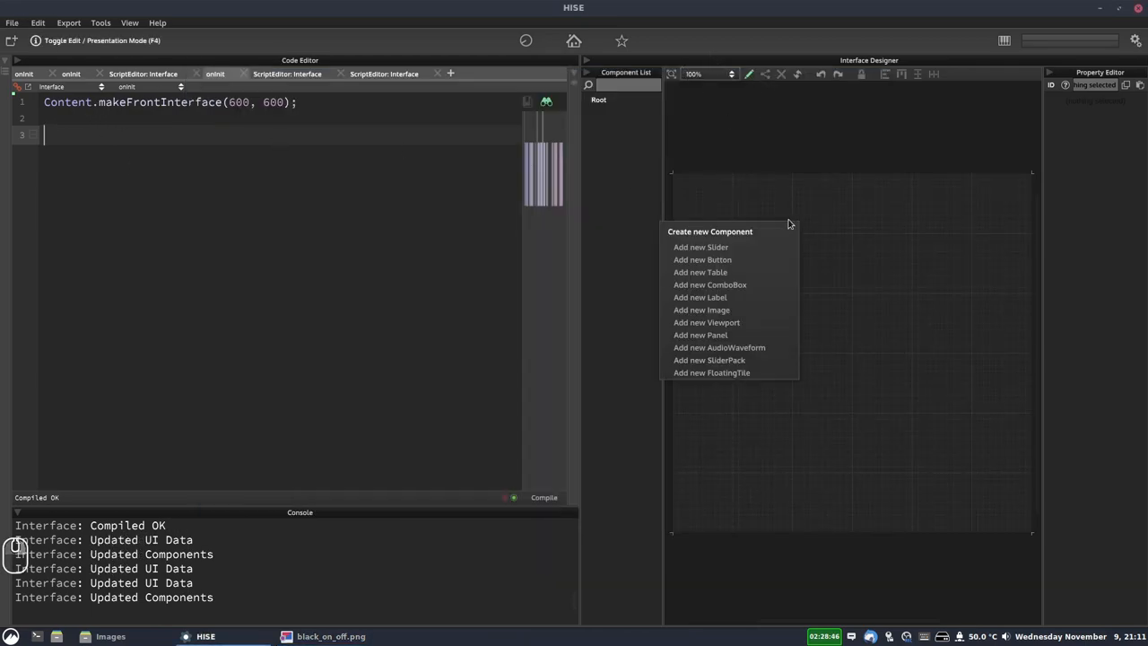
Add a new button component, Button1, onto the interface canvas.
{"action": "left_click", "coordinate": [702, 258]}
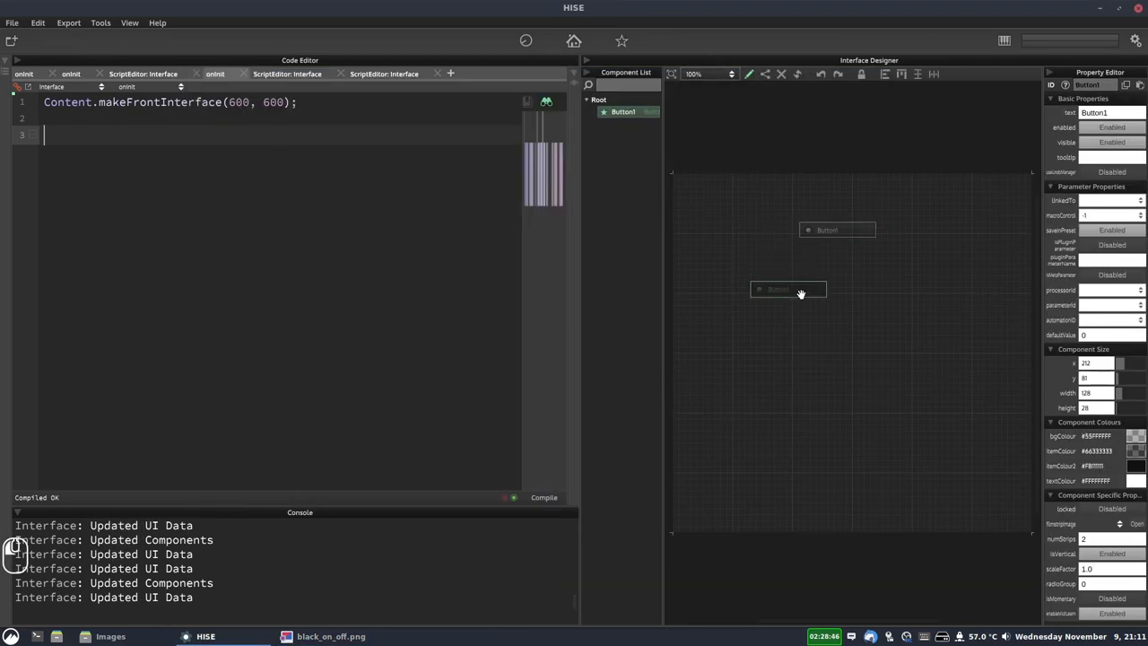
{"action": "left_click", "coordinate": [330, 635]}
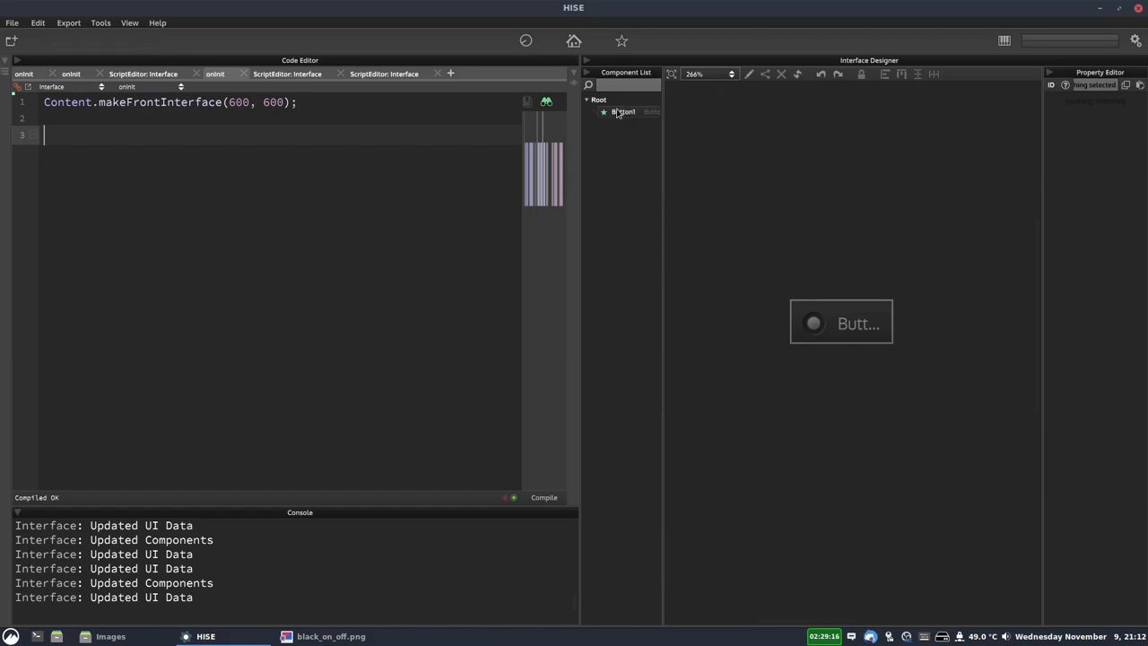
Paste Button1's script definition into onInit under a '// Button1' comment.
{"action": "right_click", "coordinate": [622, 111]}
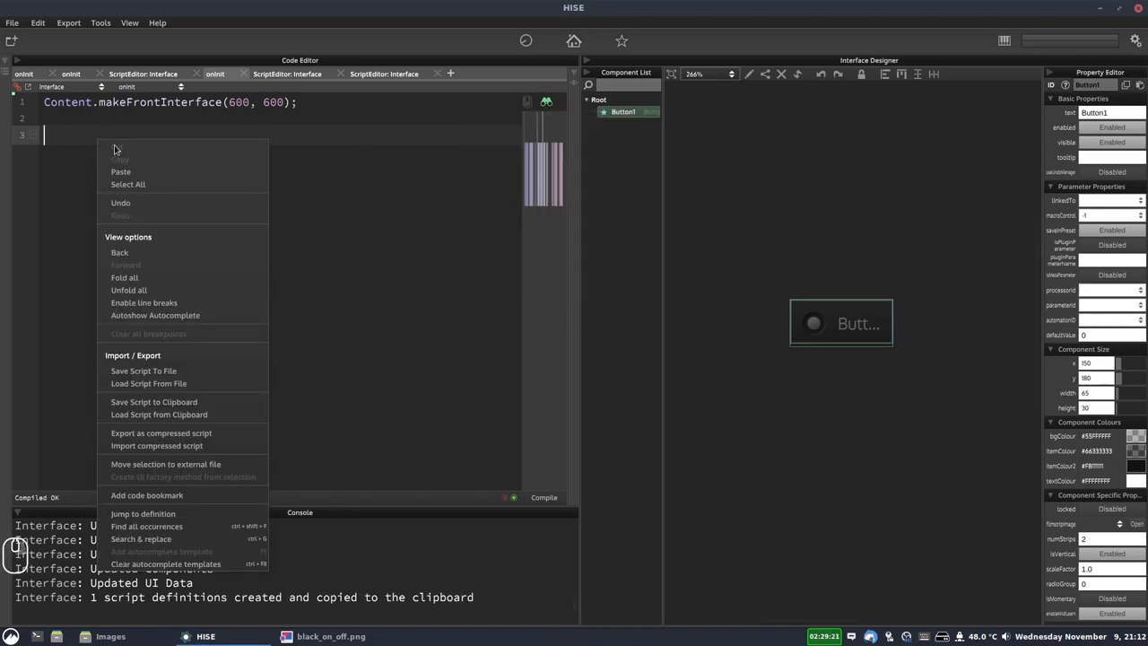
{"action": "left_click", "coordinate": [121, 172]}
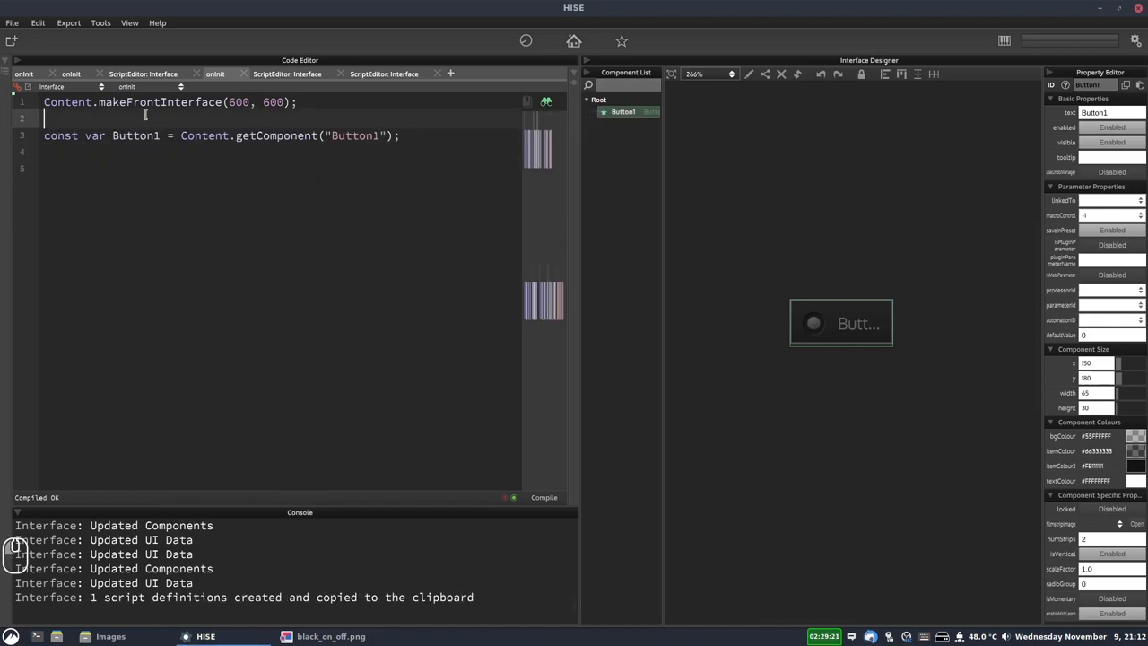
{"action": "type", "text": "// Button1"}
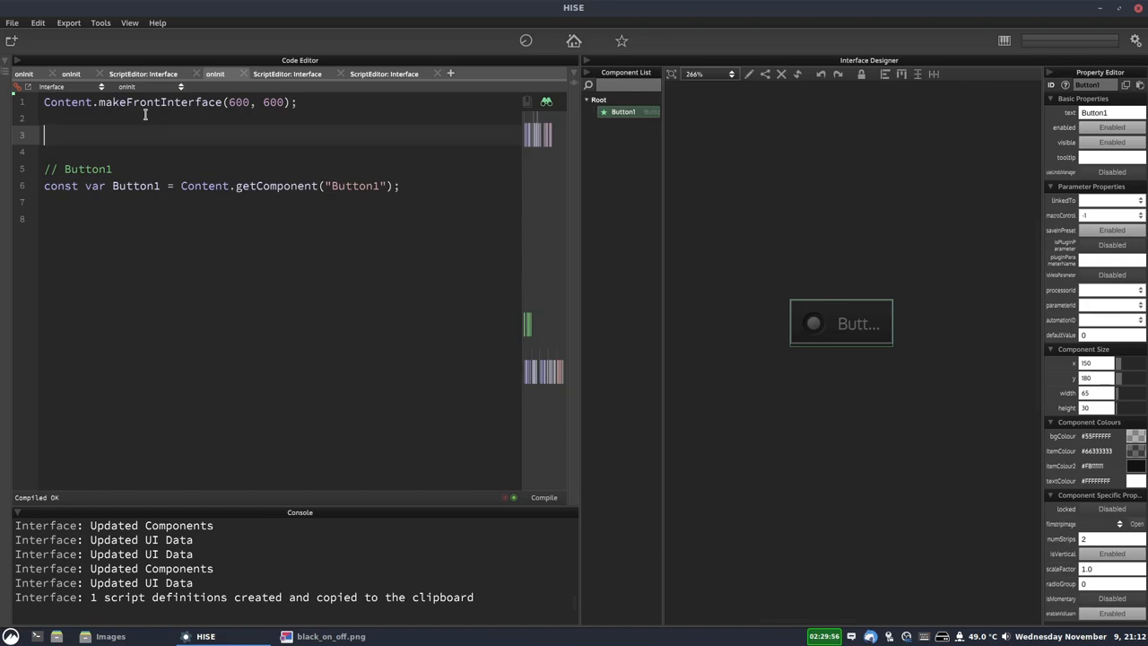
Declare const buttonLaf = Content.createLocalLookAndFeel(); at the top of the script.
{"action": "type", "text": "const"}
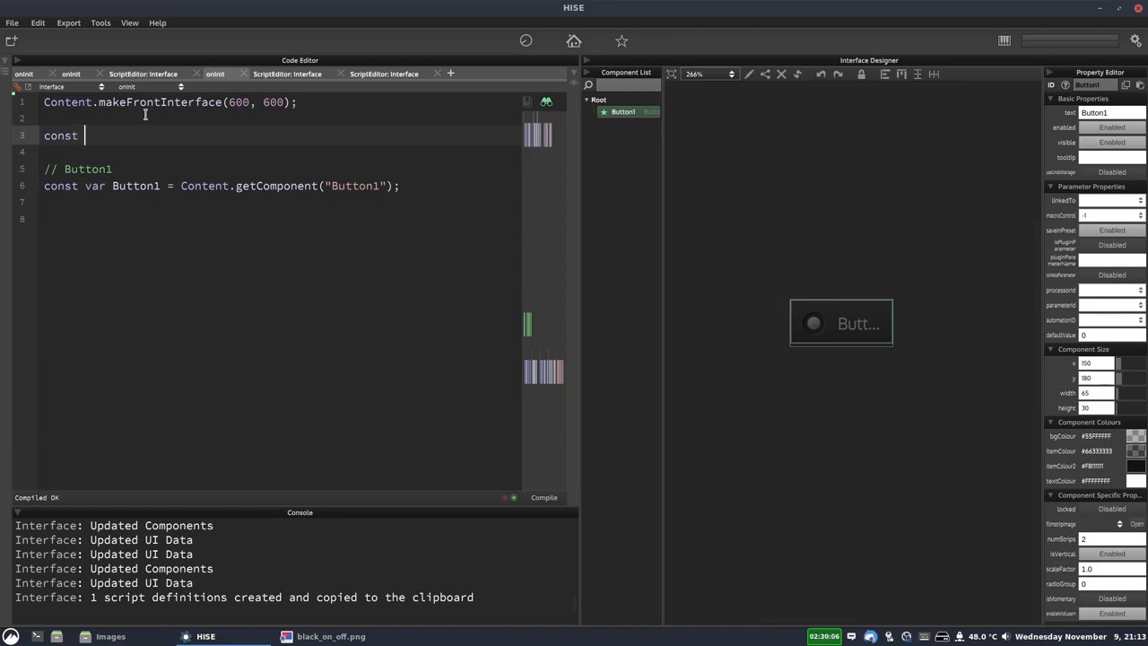
{"action": "type", "text": "button1"}
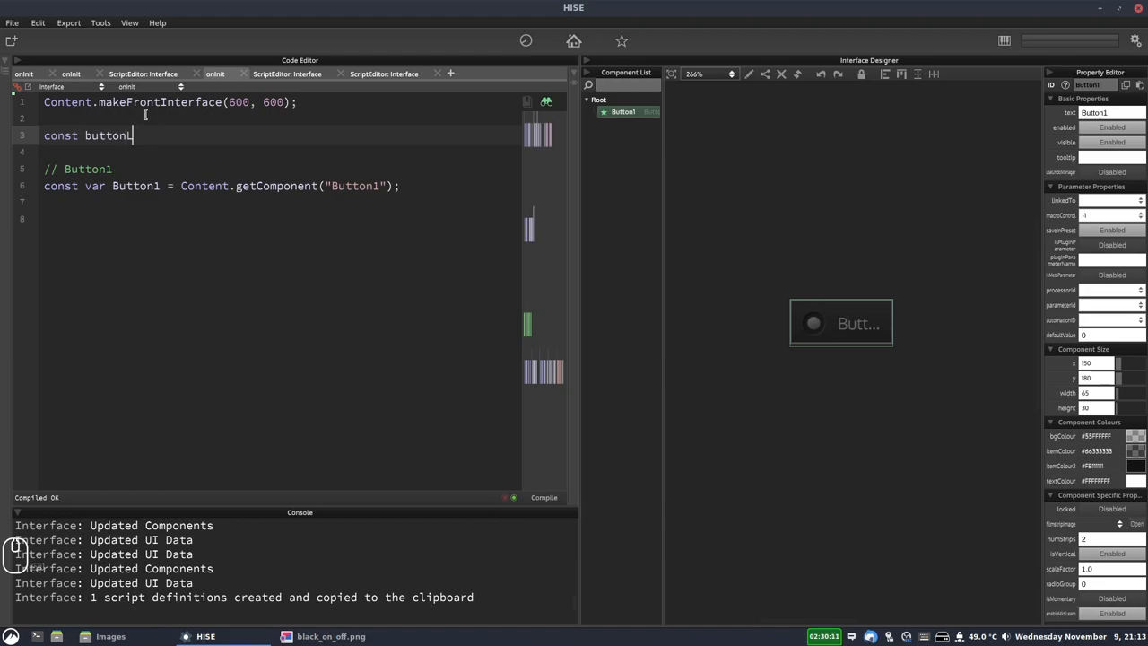
{"action": "type", "text": "af ="}
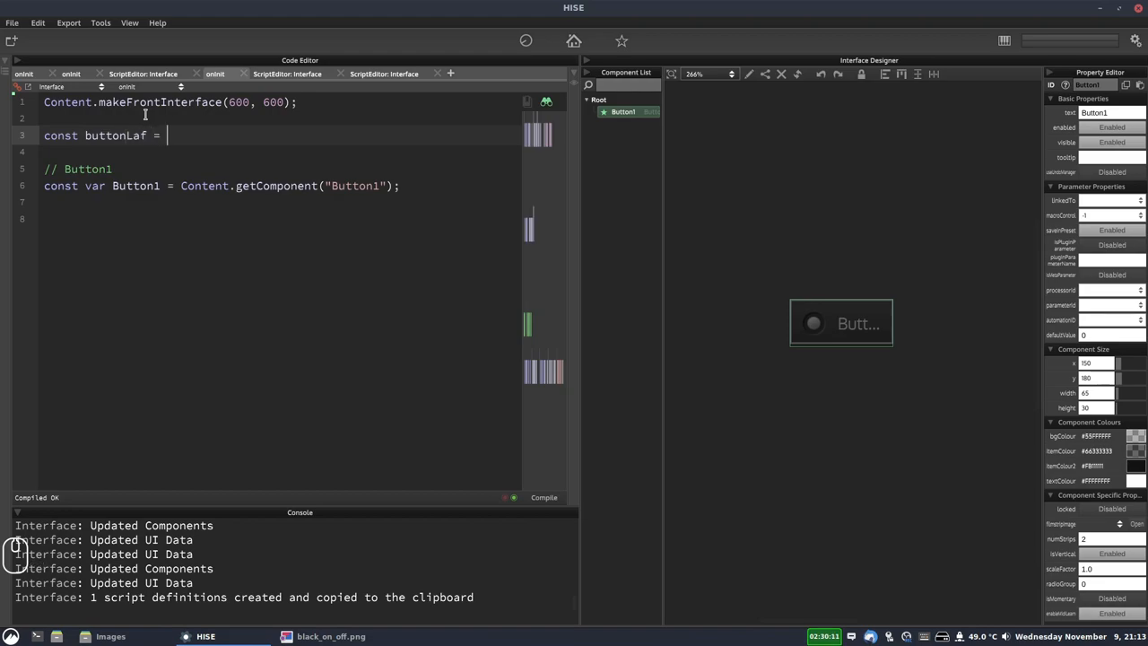
{"action": "type", "text": "Content"}
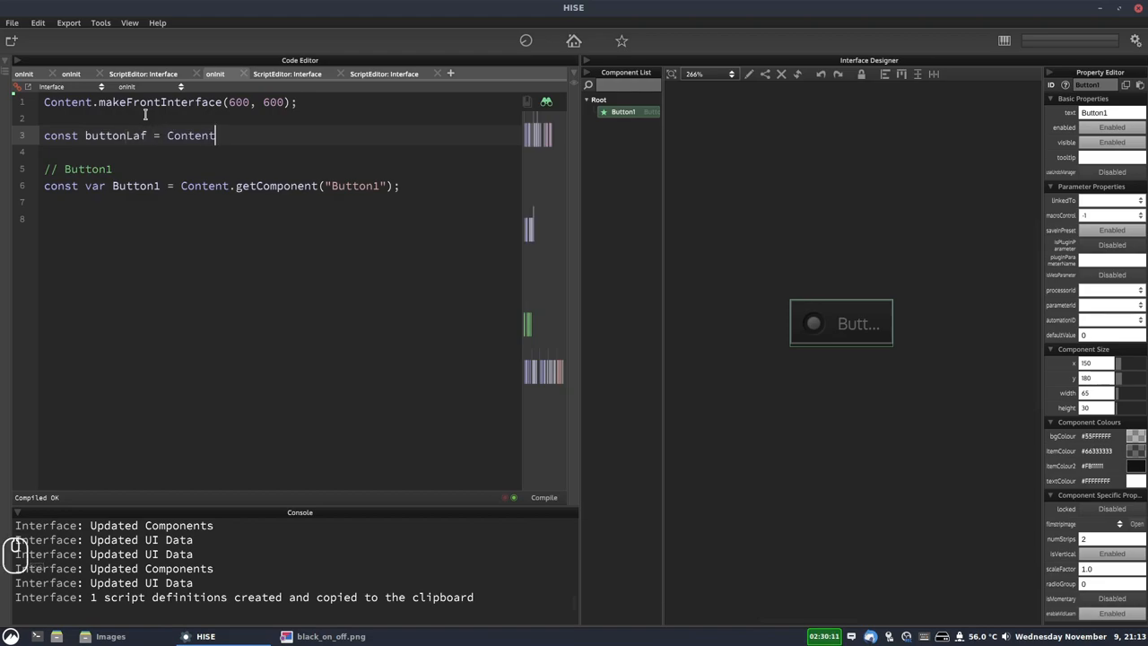
{"action": "type", "text": ".createLocalLookAndFeel();"}
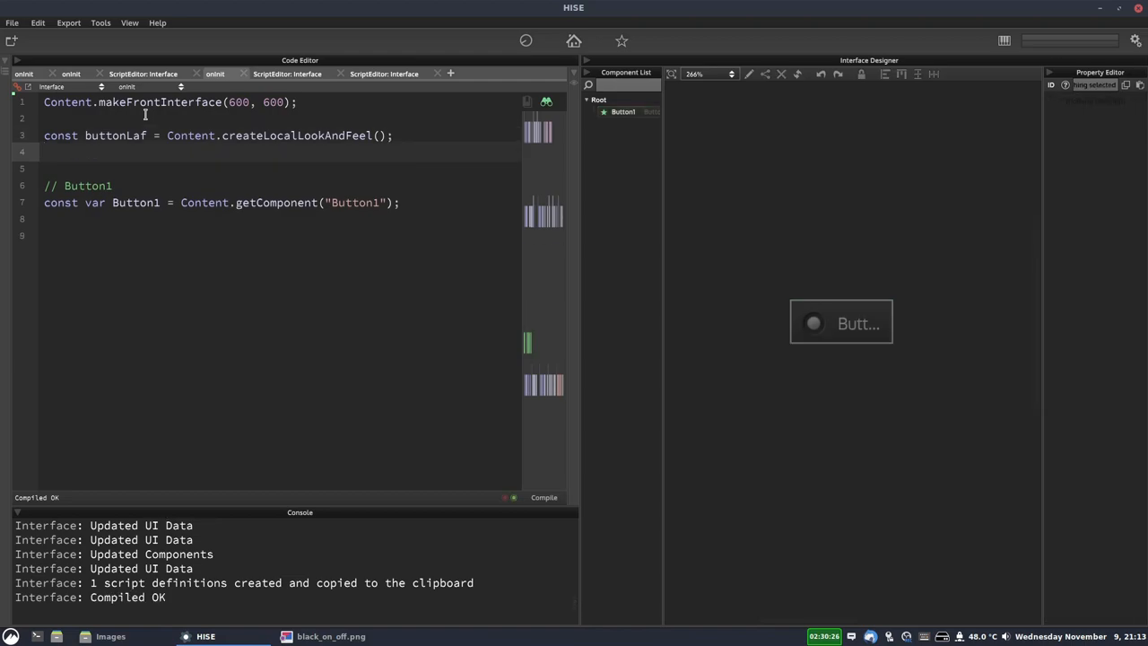
{"action": "left_click", "coordinate": [330, 635]}
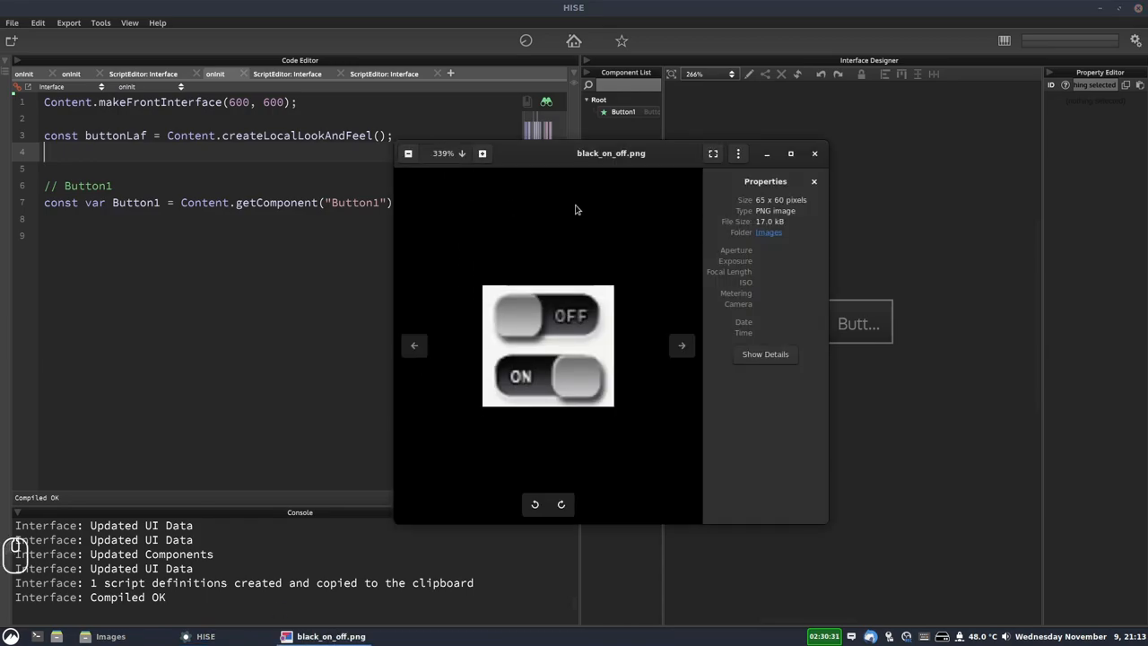
{"action": "left_click", "coordinate": [814, 152]}
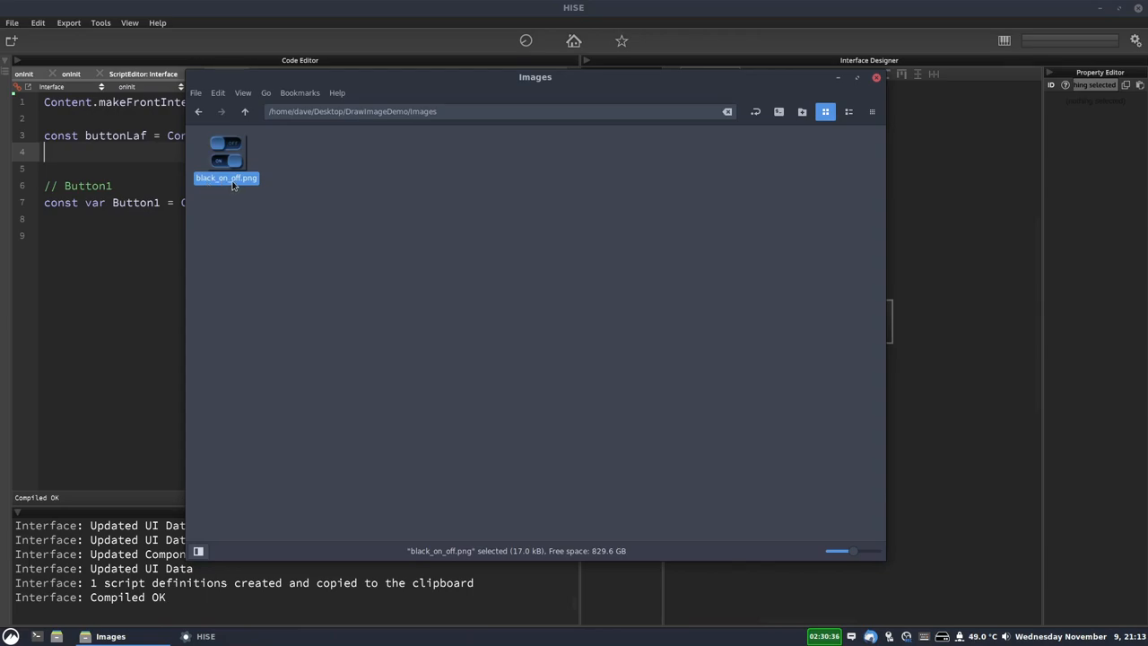
{"action": "key", "text": "ctrl+a"}
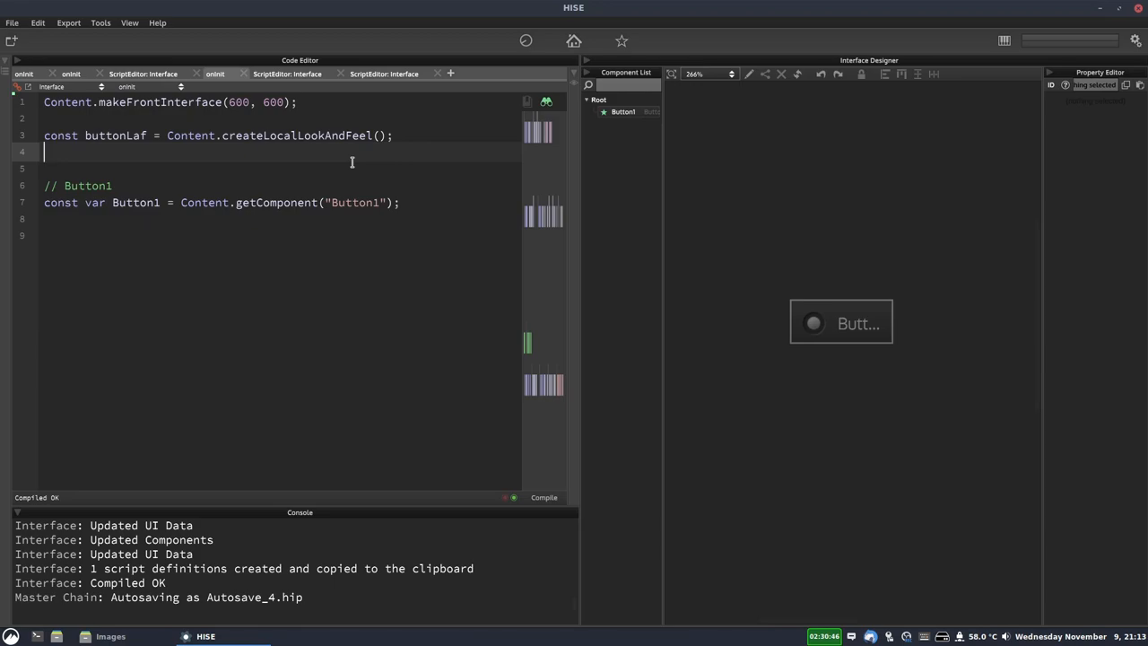
Write buttonLaf.loadImage with the path "{PROJECT_FOLDER}black_on_off.png".
{"action": "type", "text": "butto"}
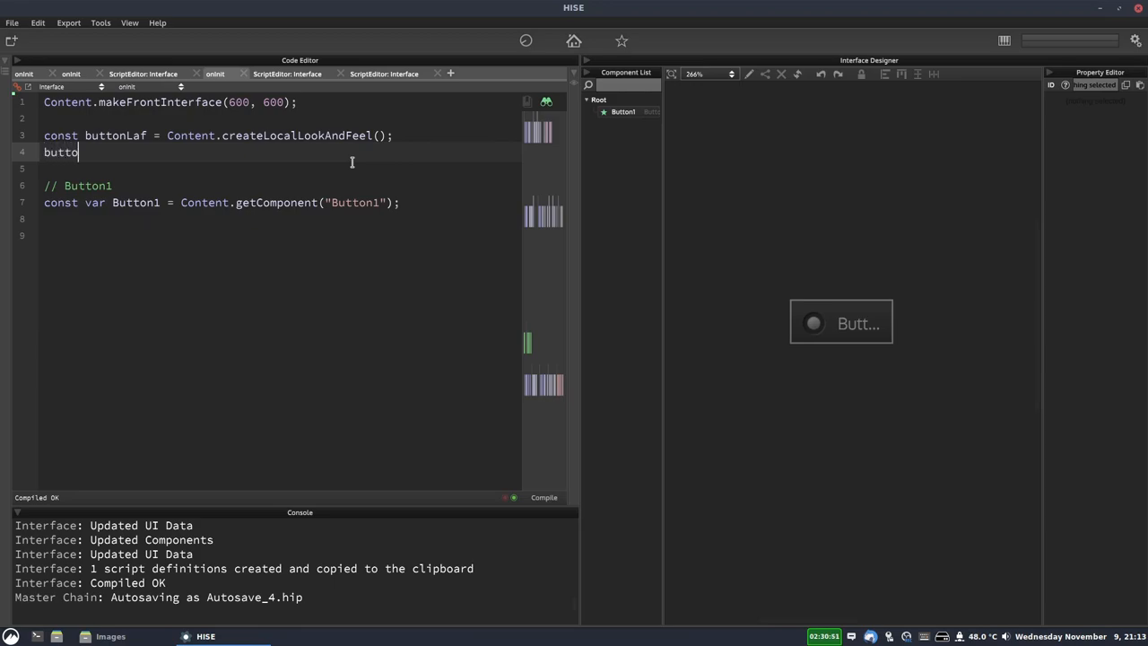
{"action": "type", "text": "nLaf.lo"}
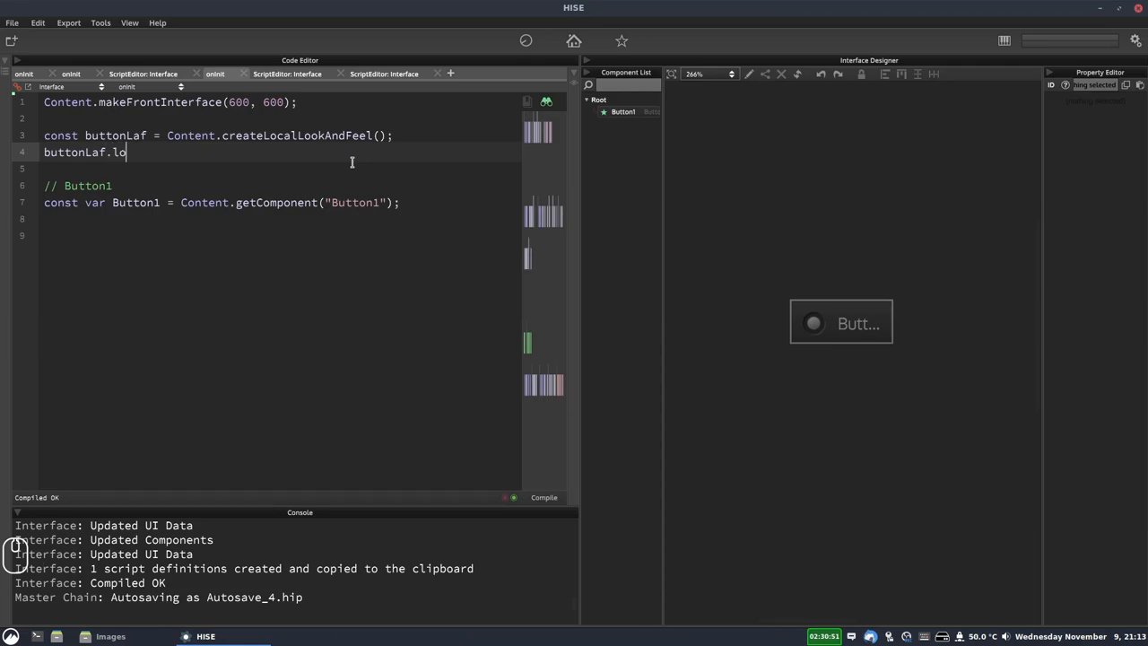
{"action": "type", "text": "adI"}
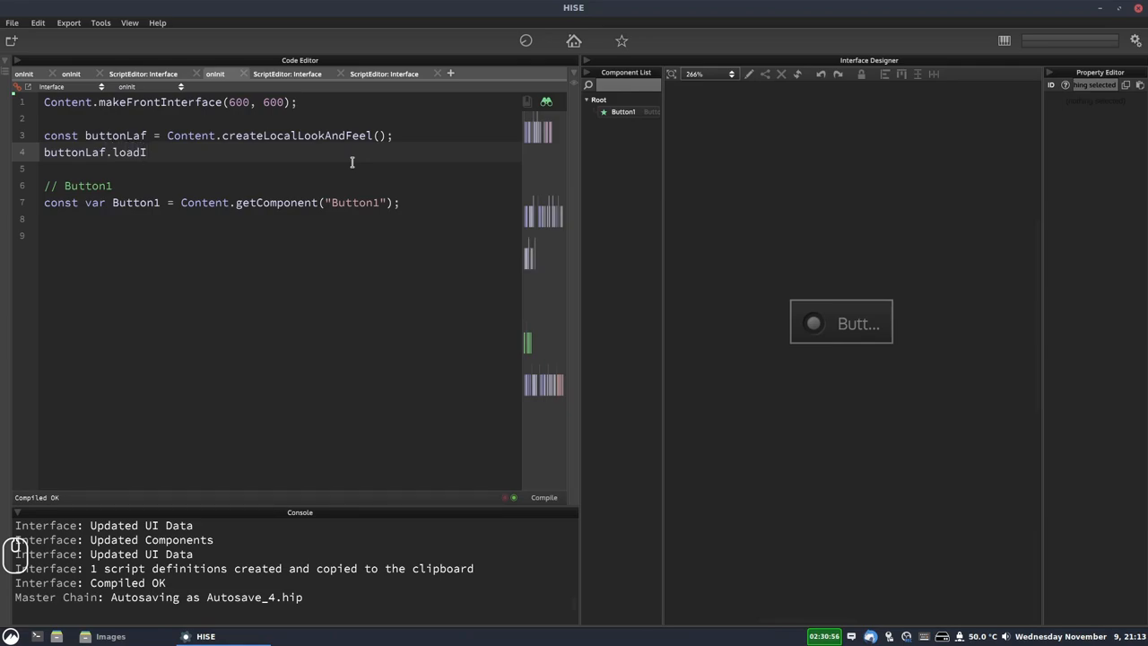
{"action": "type", "text": "mage()"}
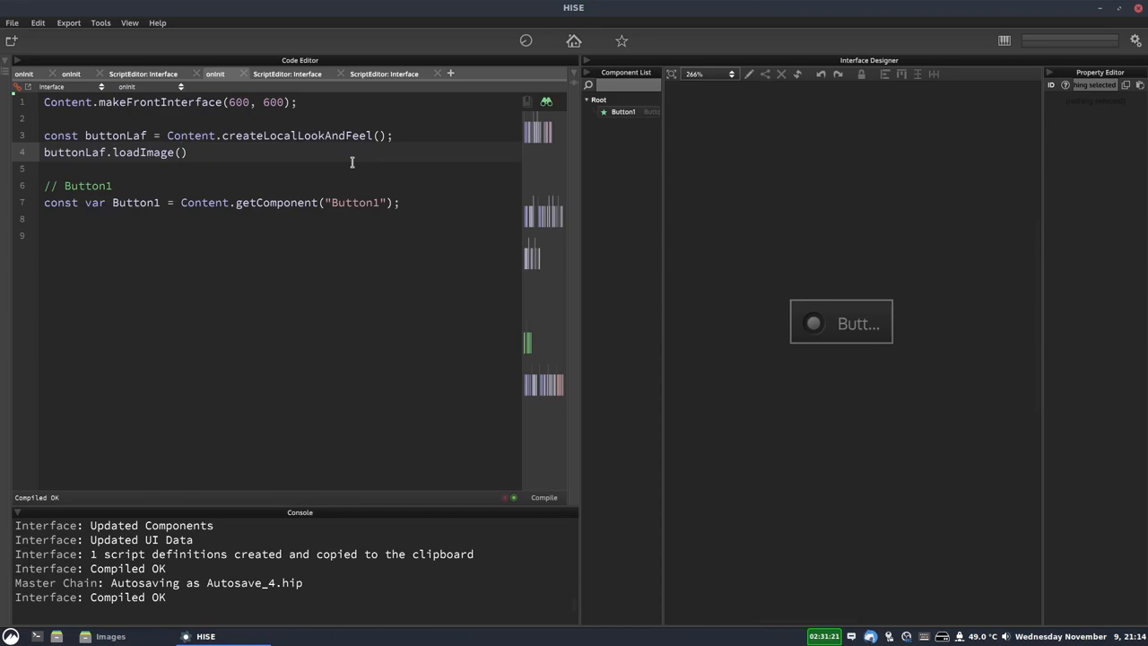
{"action": "type", "text": "\"\""}
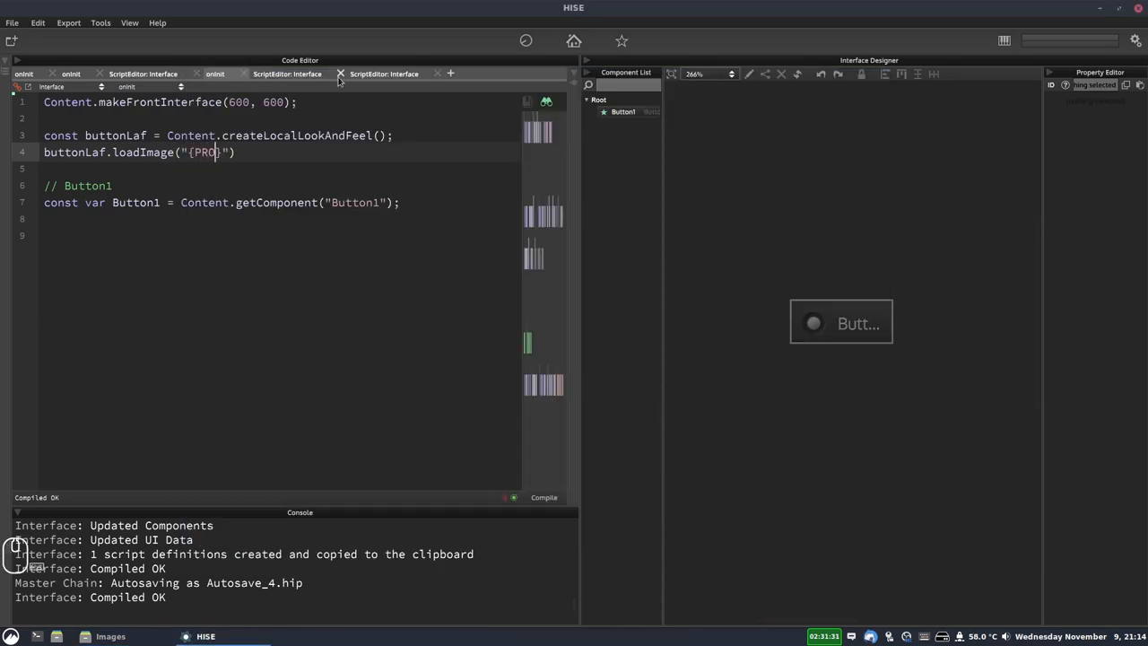
{"action": "type", "text": "ECT_FOLDER"}
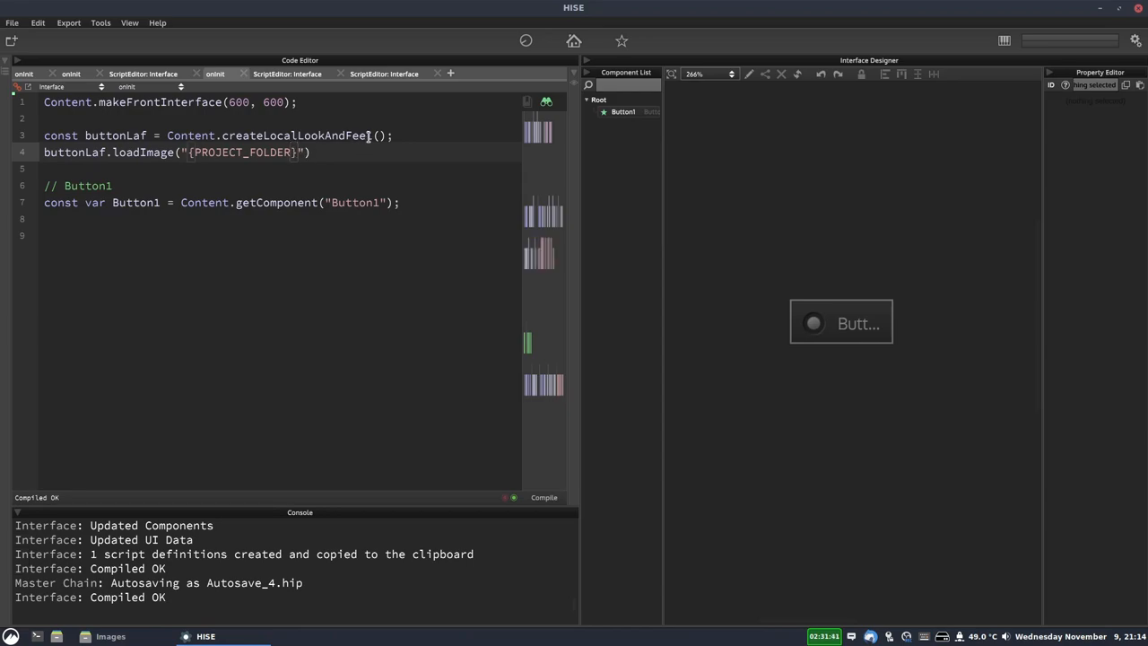
{"action": "type", "text": "black_on_off.png"}
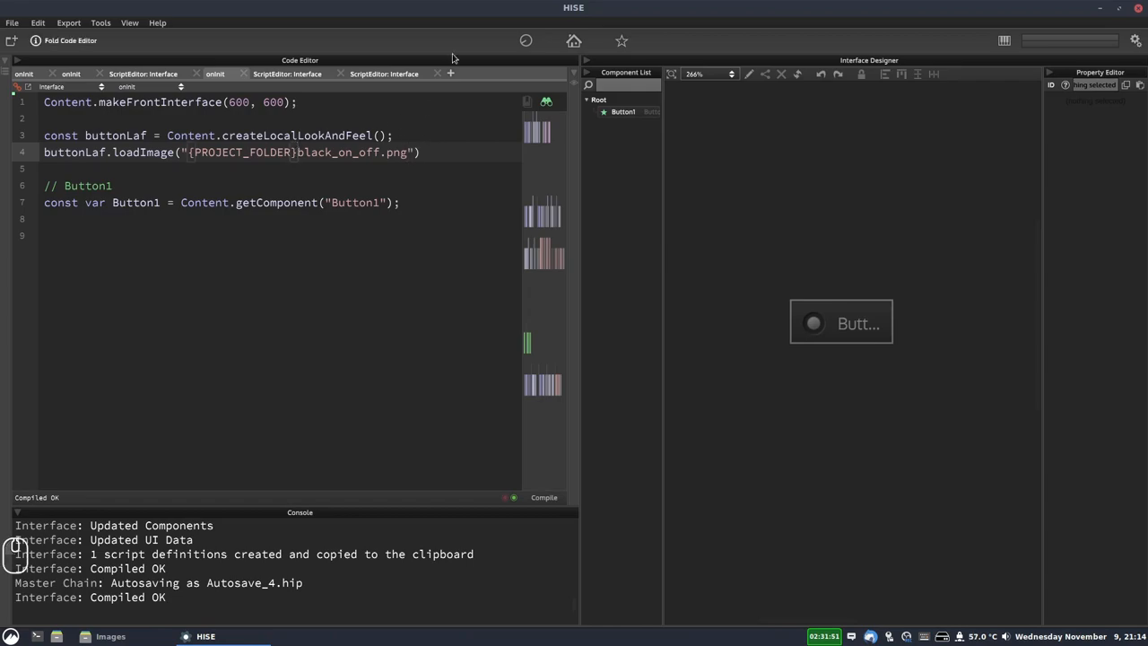
Drop the subfolder from the path and finish the call with prefix "button".
{"action": "type", "text": "subfolder/"}
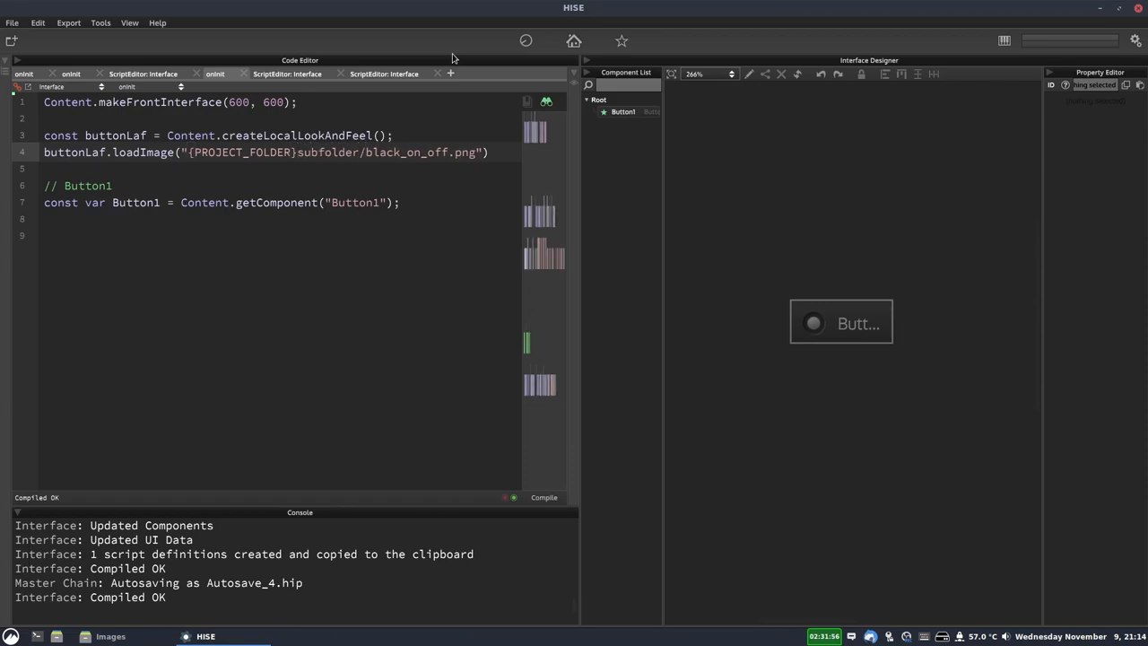
{"action": "key", "text": "shift+Left"}
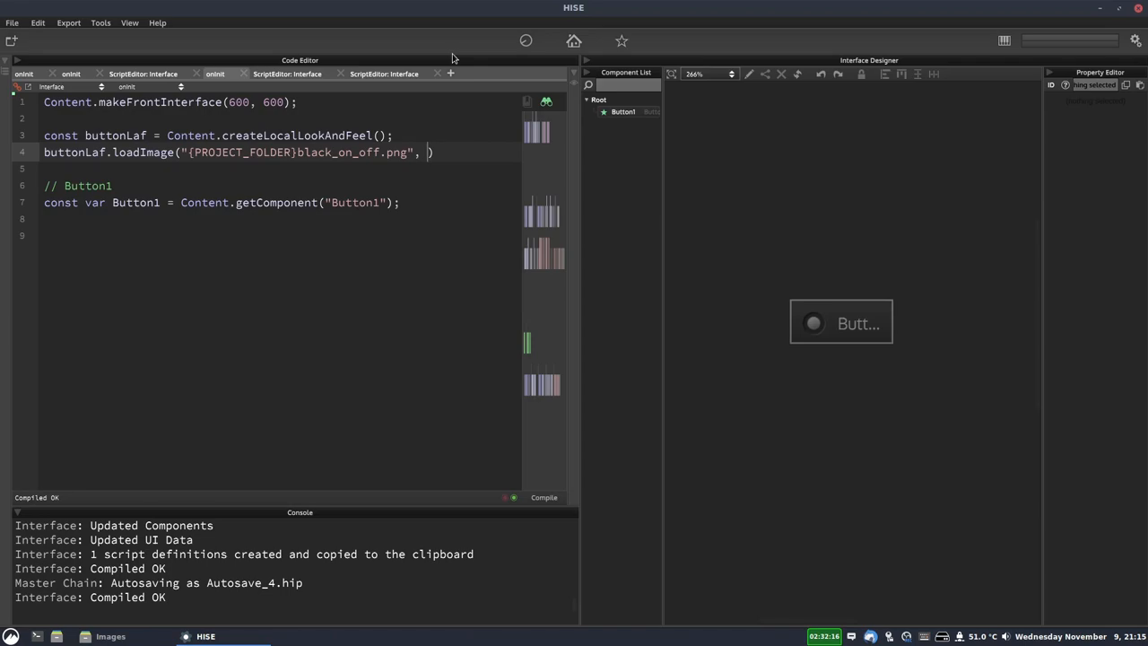
{"action": "type", "text": "\"button\""}
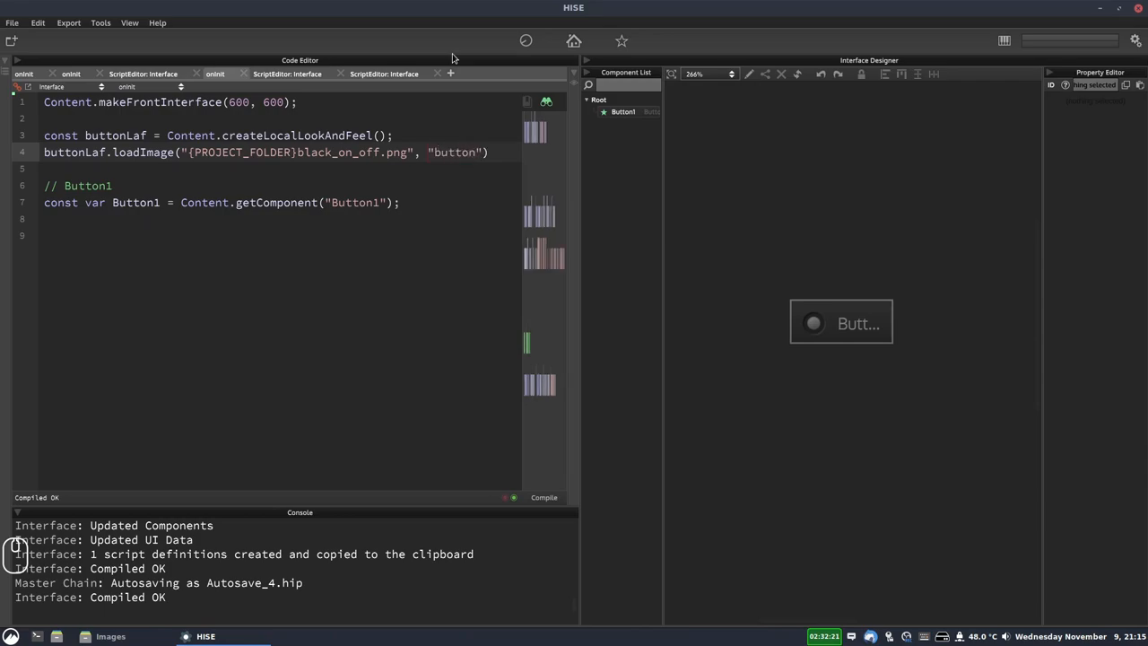
{"action": "type", "text": ";"}
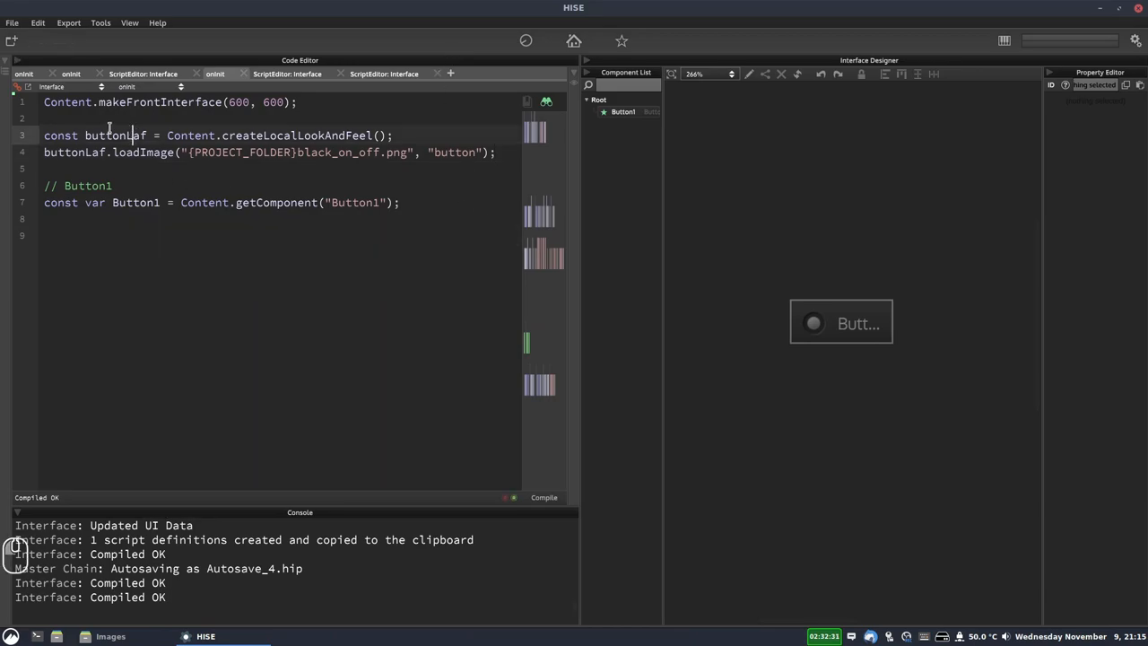
Assign the look and feel with Button1.setLocalLookAndFeel(buttonLaf);.
{"action": "double_click", "coordinate": [135, 200]}
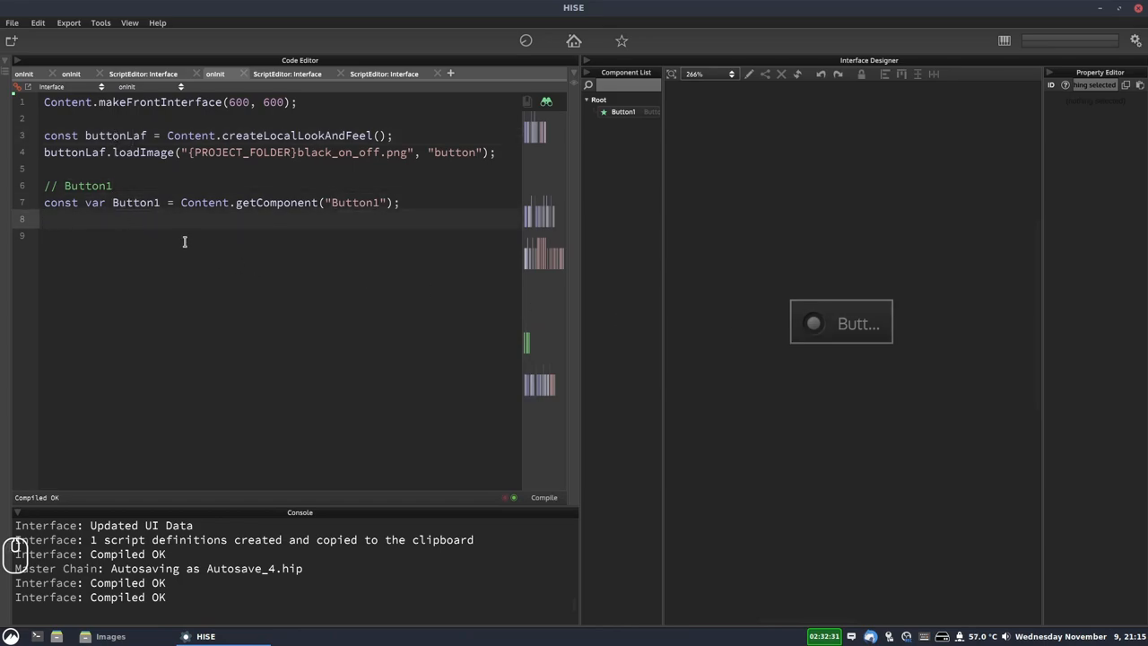
{"action": "type", "text": "But"}
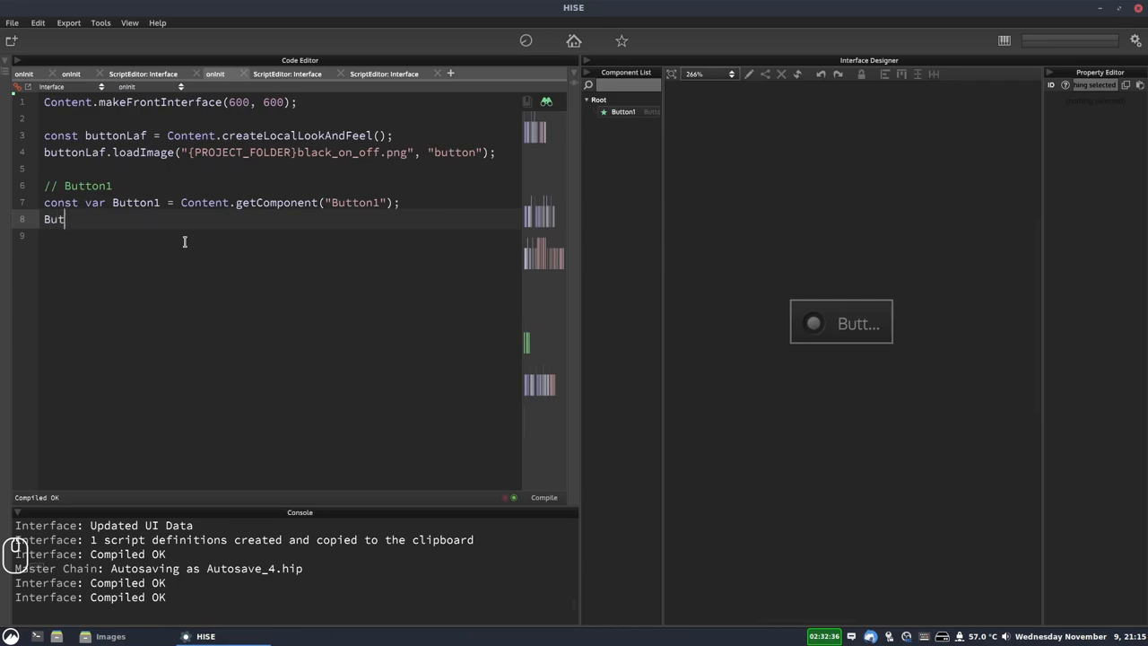
{"action": "type", "text": "ton1.set"}
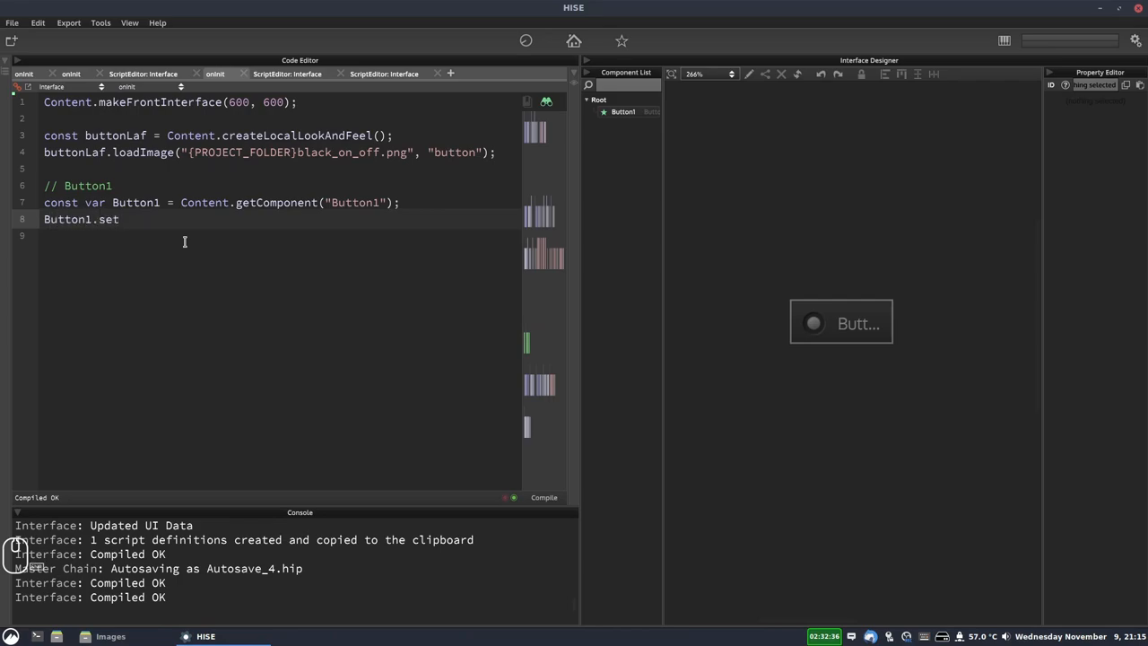
{"action": "type", "text": "LocalLoo"}
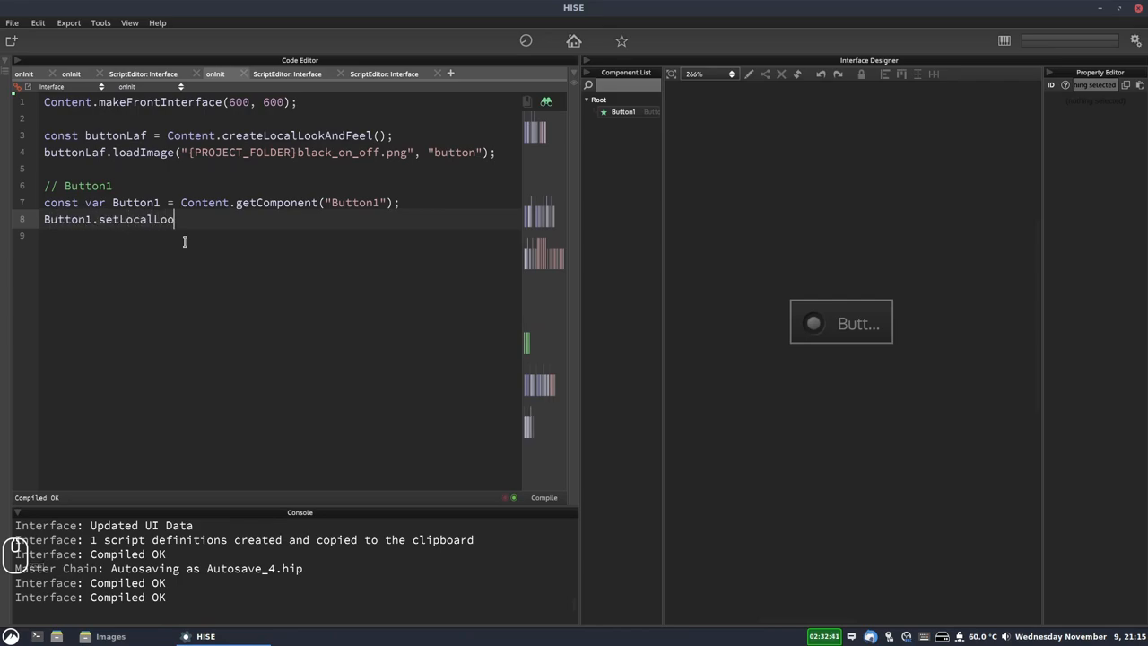
{"action": "type", "text": "kAndFeel"}
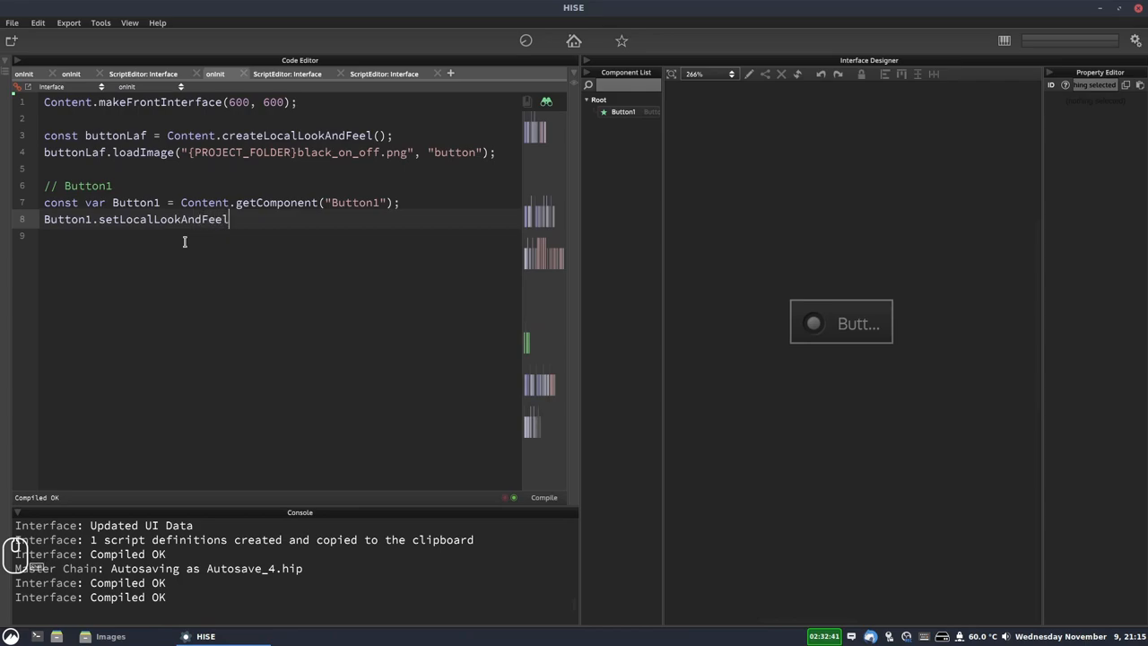
{"action": "type", "text": "()"}
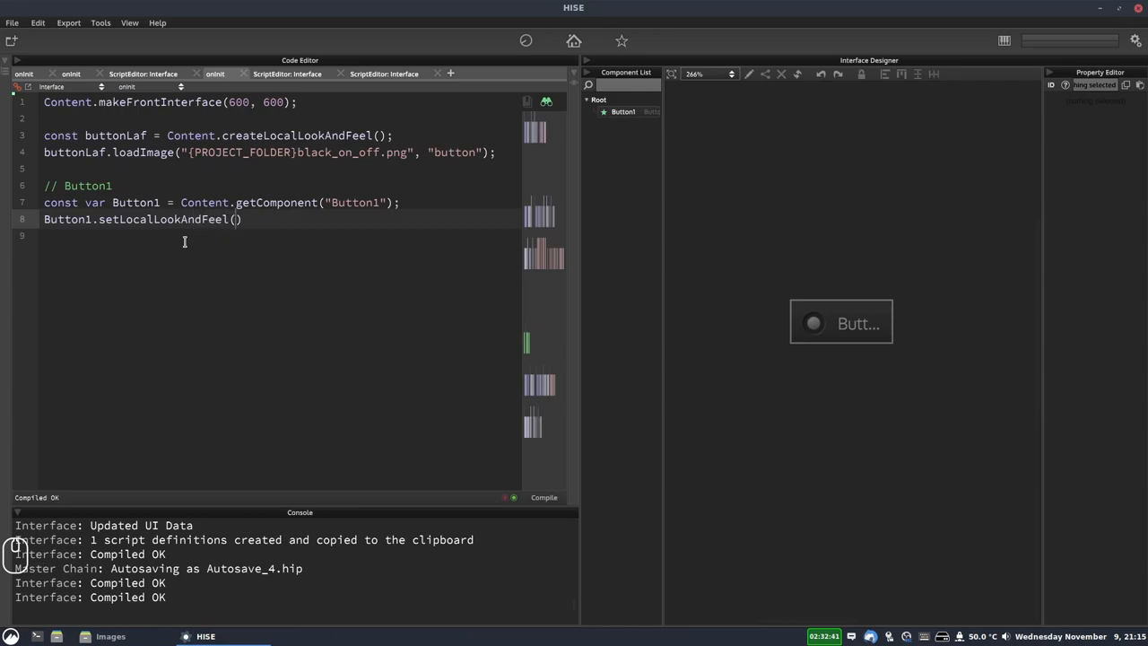
{"action": "type", "text": "butto"}
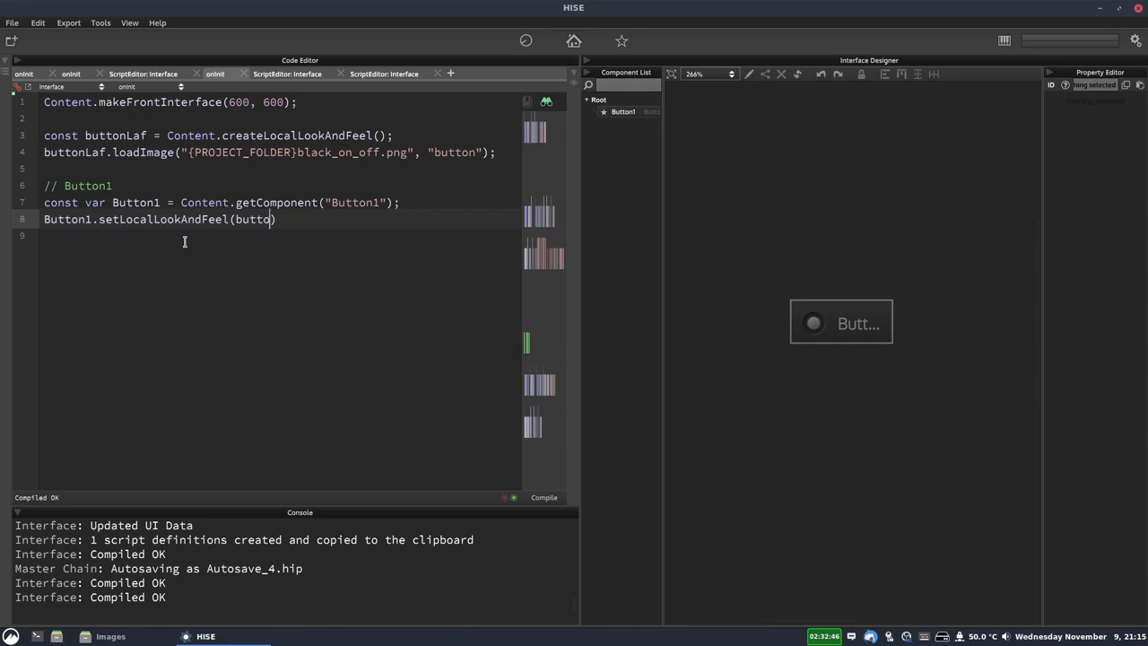
{"action": "type", "text": "nLaf"}
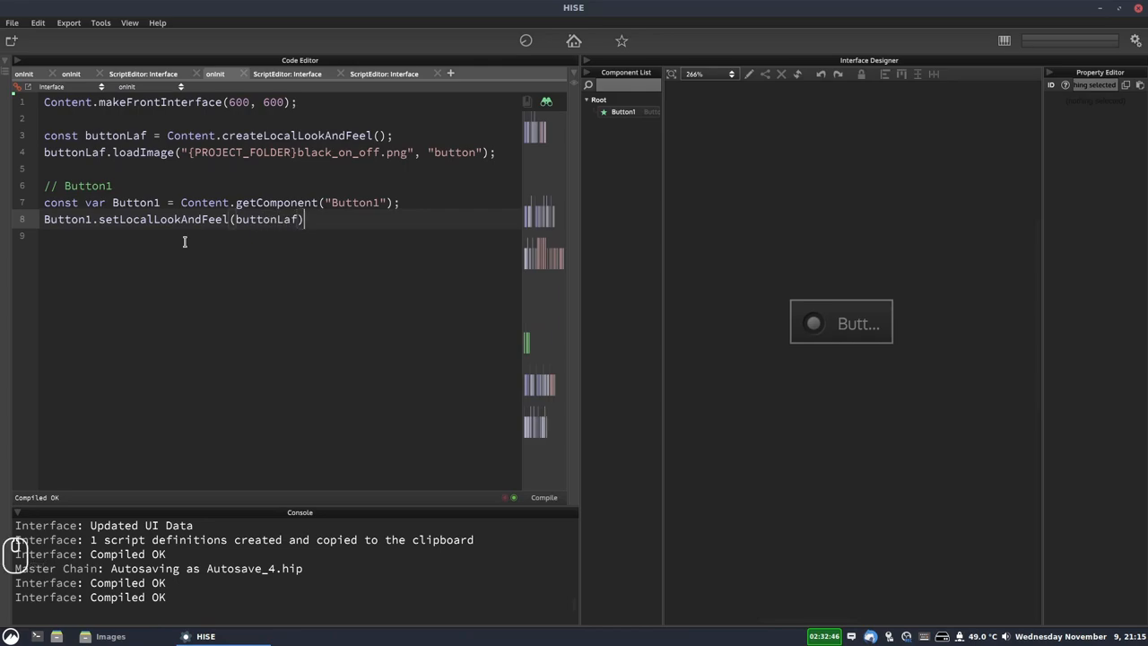
{"action": "type", "text": ";"}
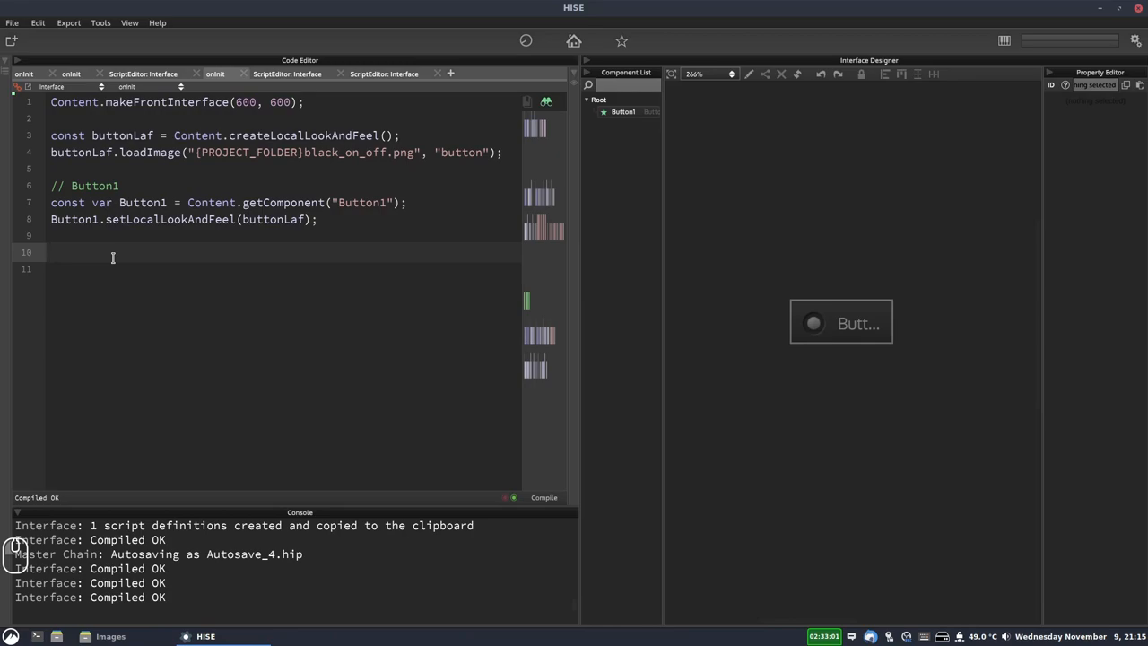
Register an empty "drawToggleButton" paint function on buttonLaf and compile.
{"action": "key", "text": "shift+Home"}
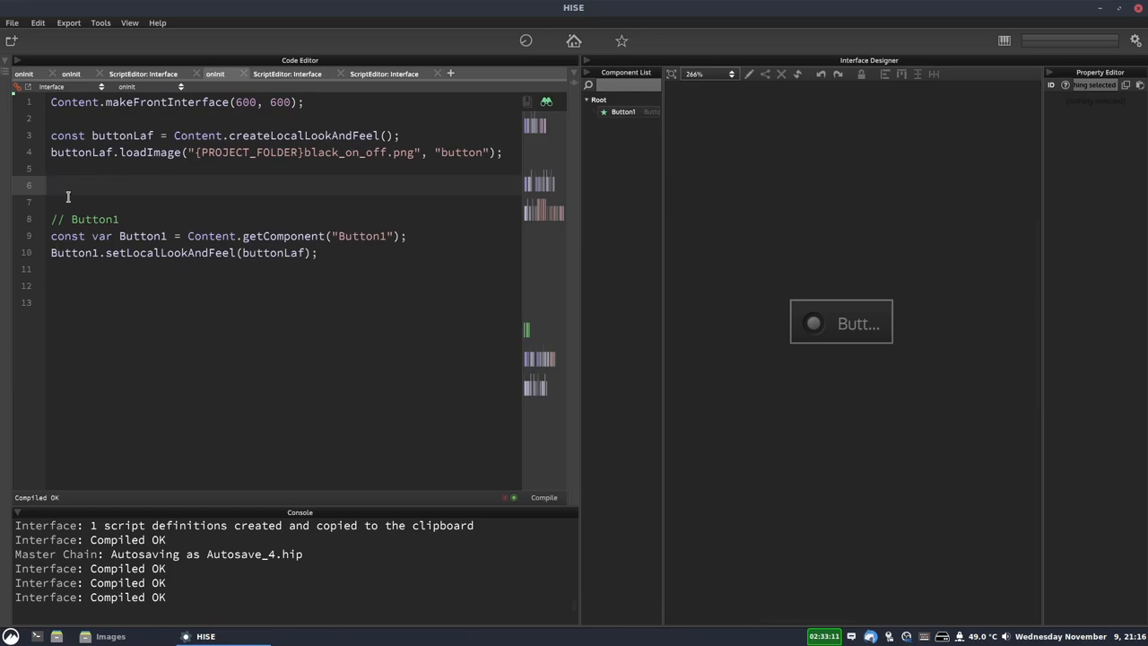
{"action": "type", "text": "buttonL"}
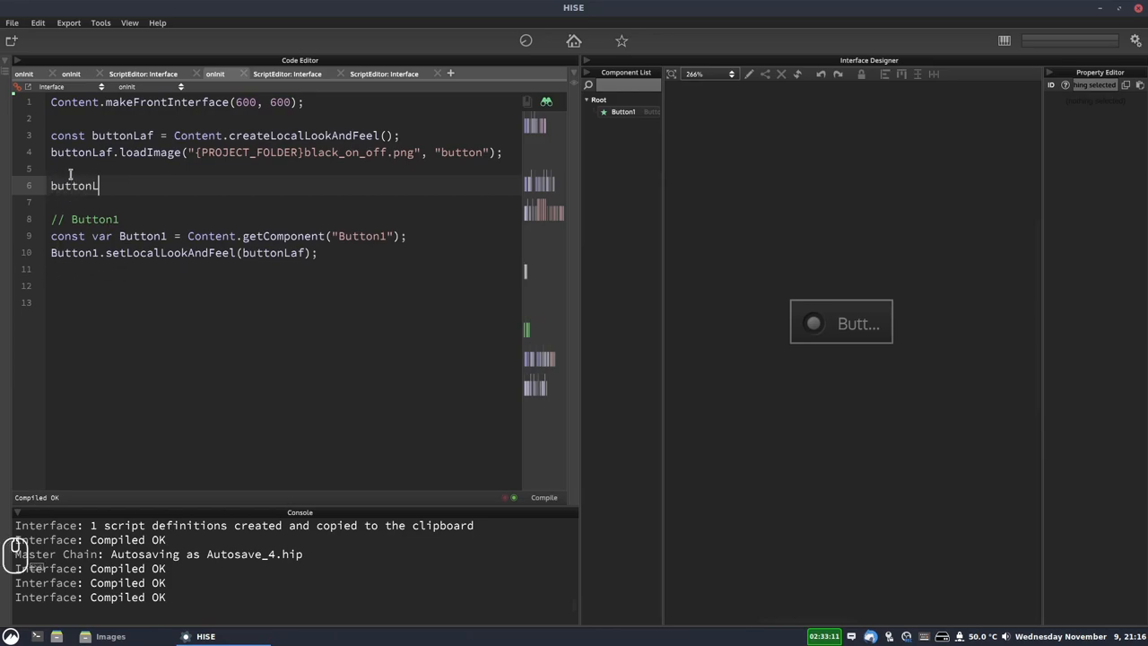
{"action": "type", "text": ".re"}
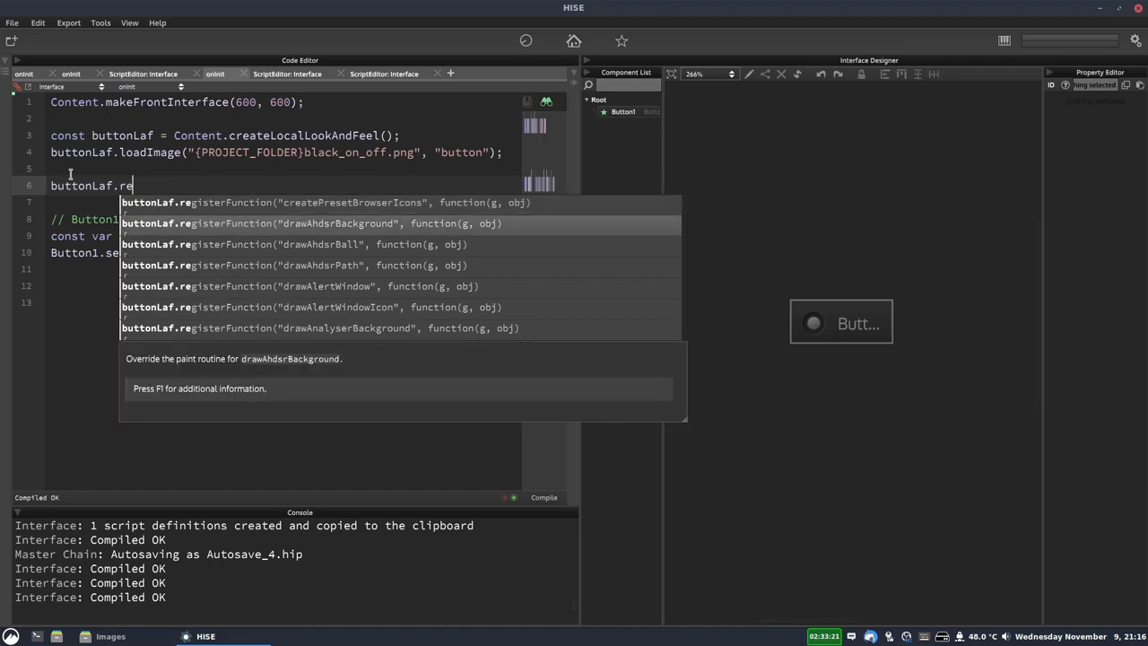
{"action": "scroll", "scroll_direction": "down", "scroll_amount": 3}
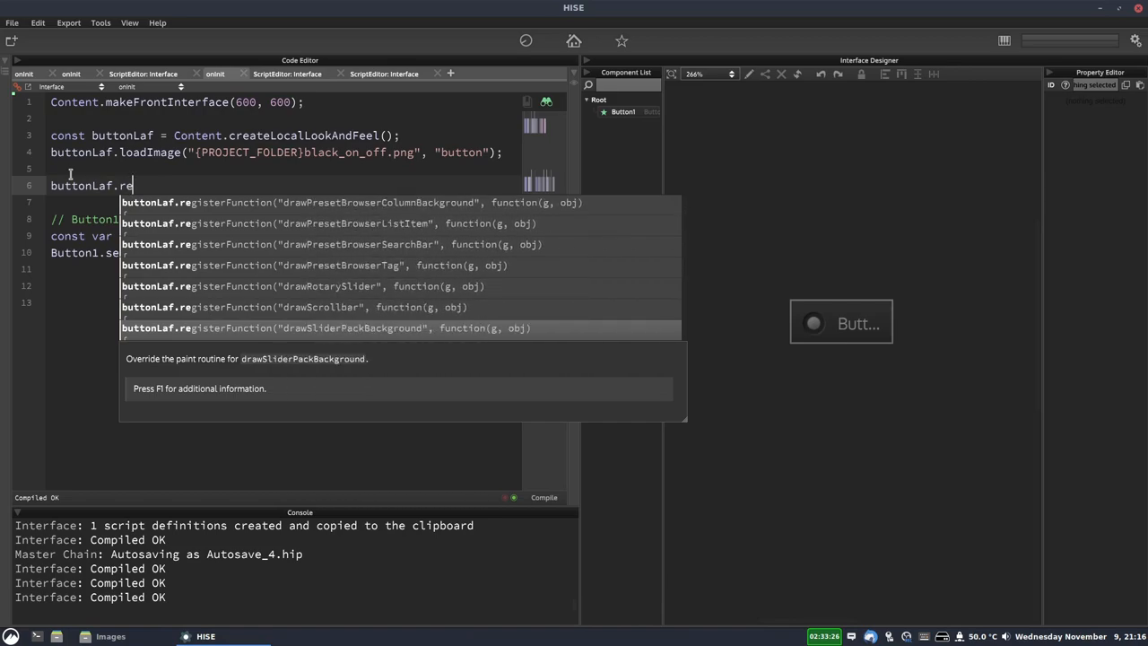
{"action": "scroll", "scroll_direction": "down", "scroll_amount": 3}
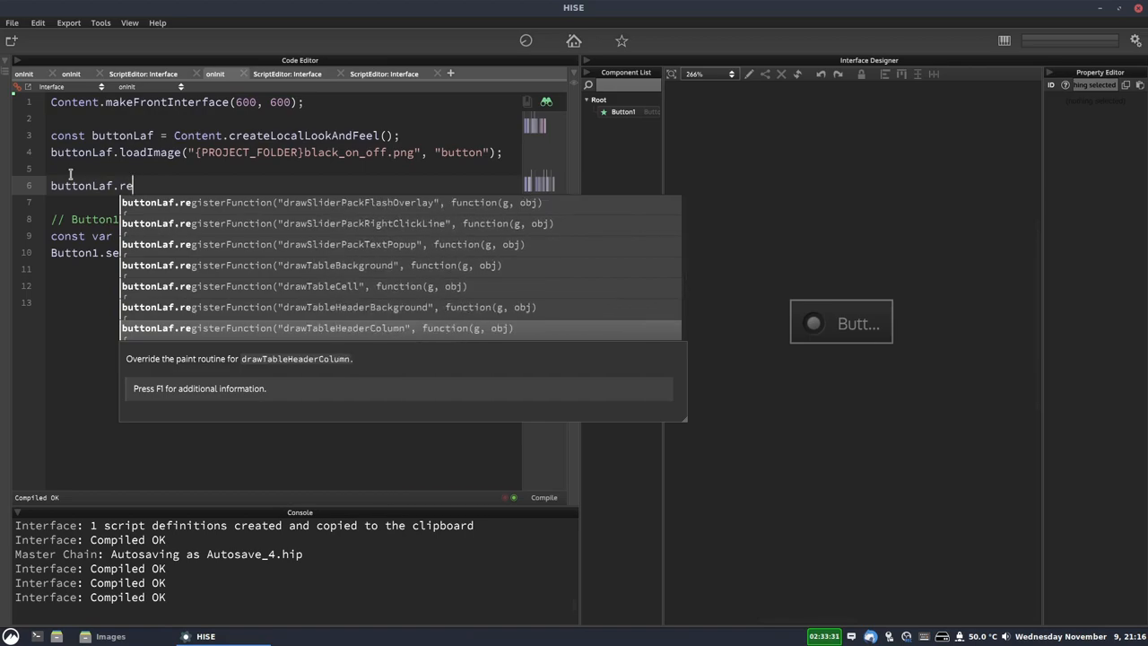
{"action": "scroll", "scroll_direction": "down", "scroll_amount": 3}
{"action": "type", "text": "gisterFunction(\"drawToggleButton\", function(g, obj)"}
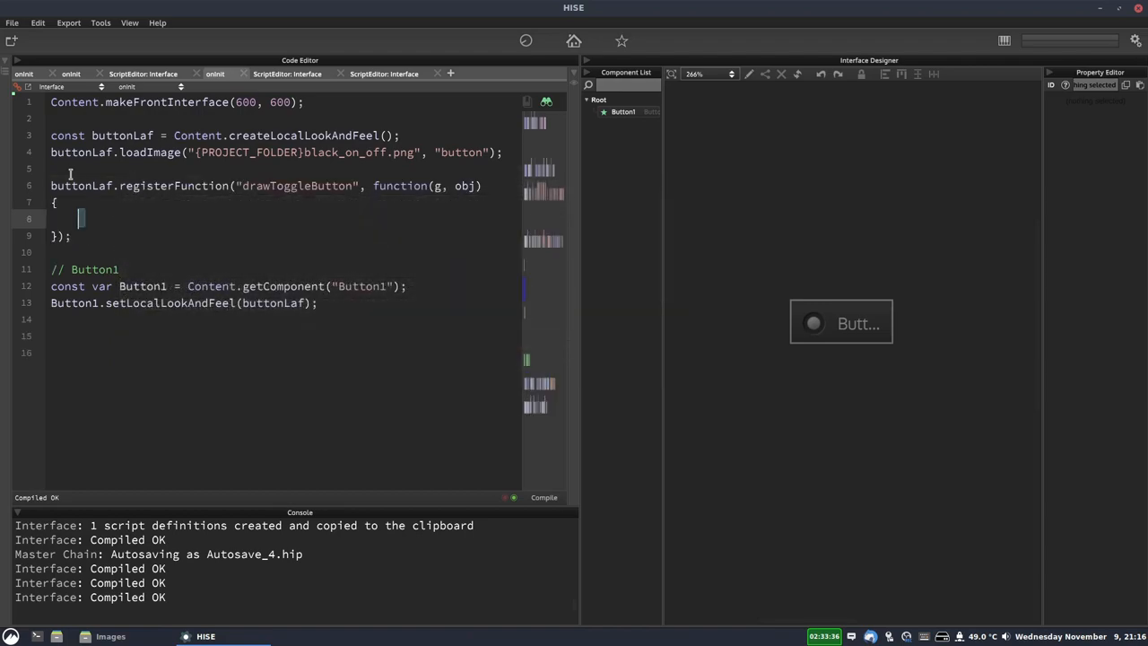
{"action": "left_click", "coordinate": [81, 219]}
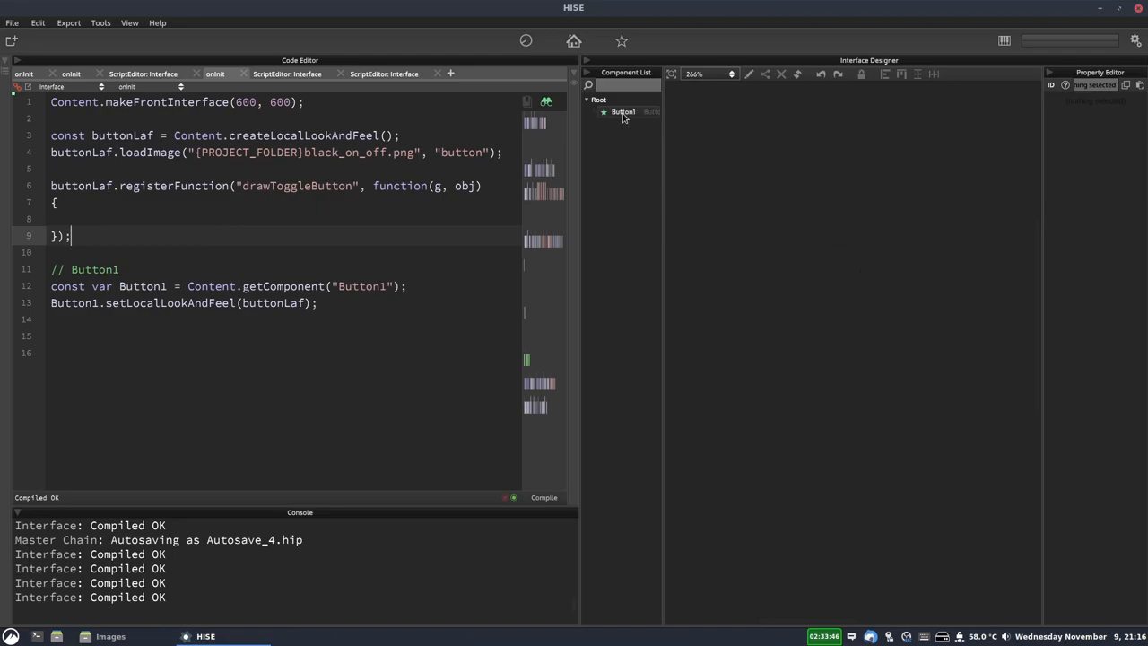
Inside drawToggleButton, declare var a = obj.area; and start a new line.
{"action": "left_click", "coordinate": [622, 111]}
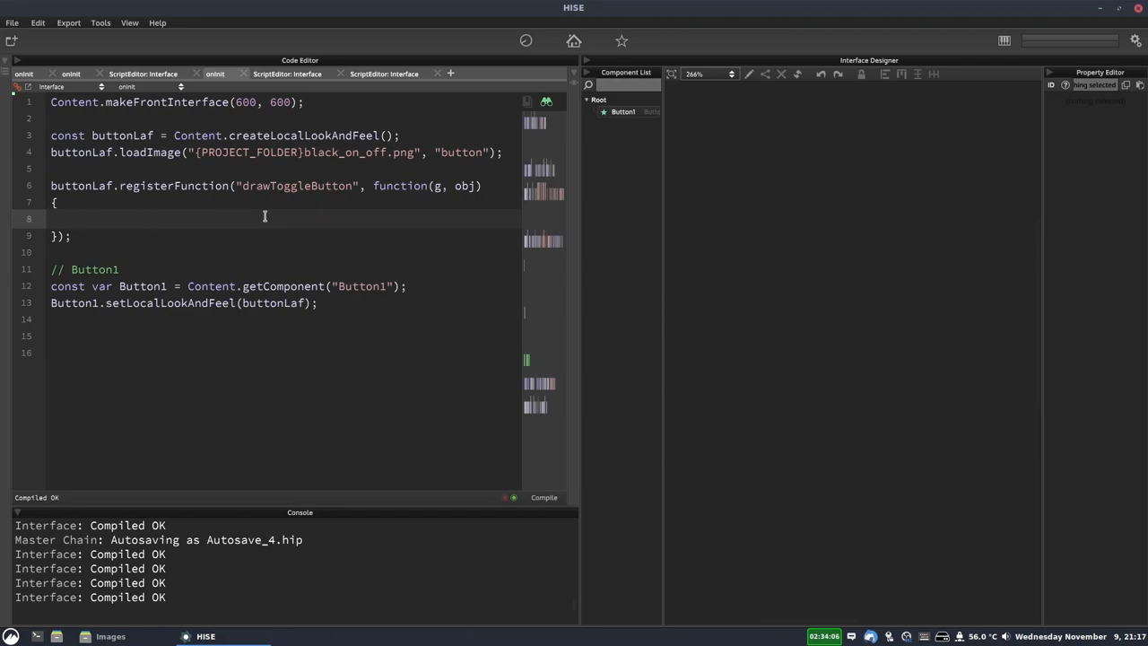
{"action": "type", "text": "v"}
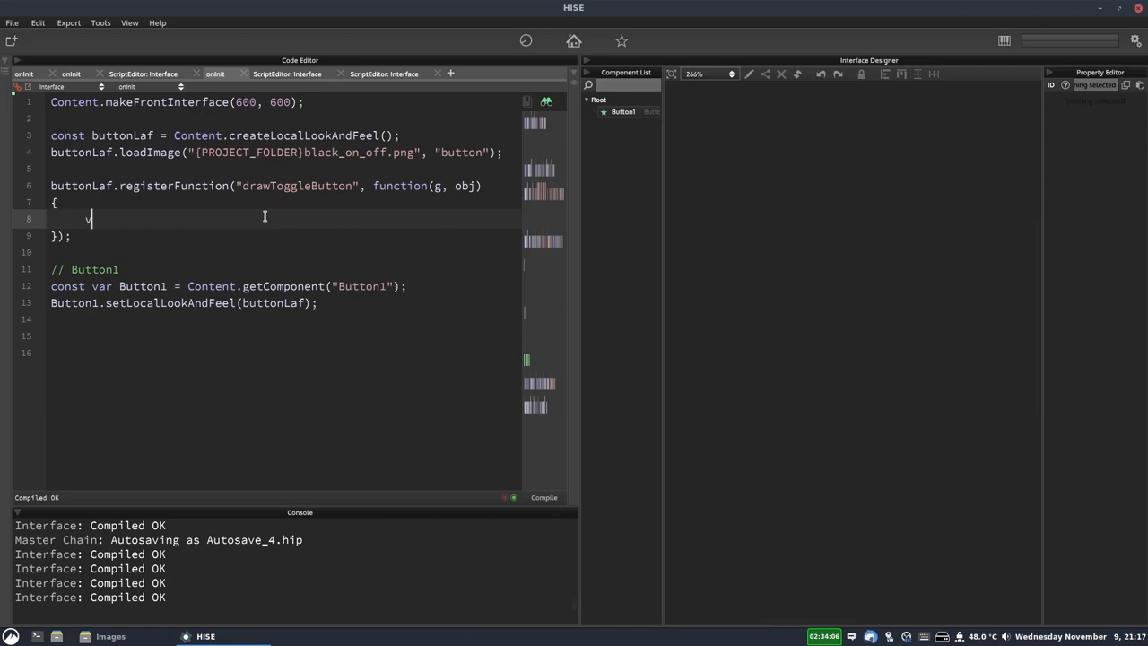
{"action": "type", "text": "var a ="}
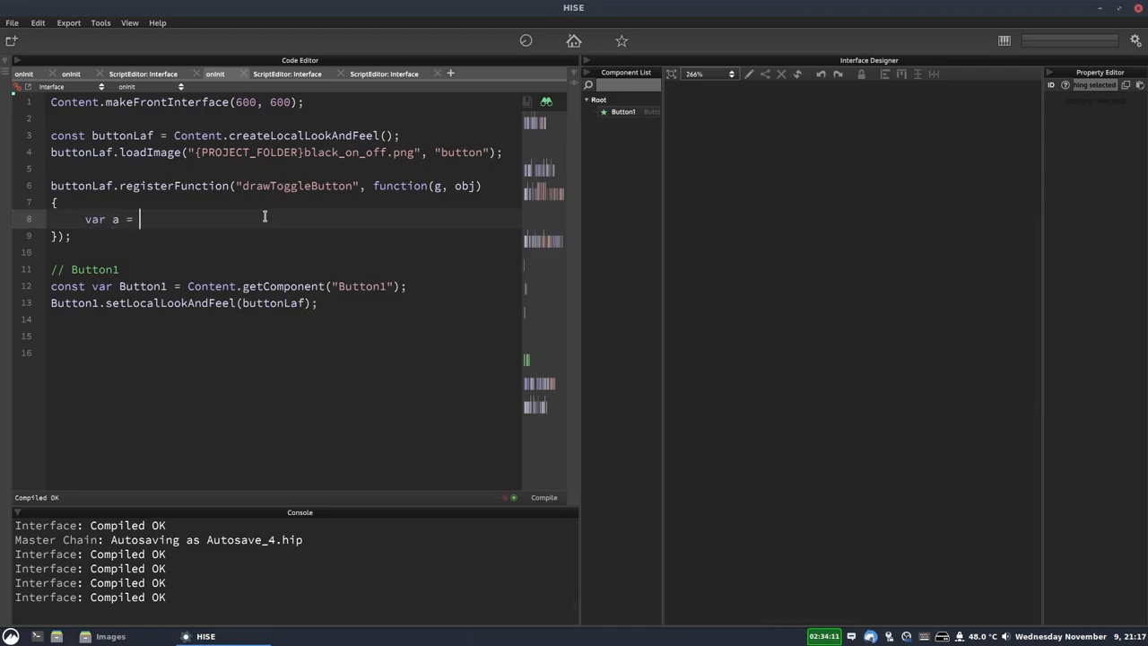
{"action": "type", "text": "obj.area"}
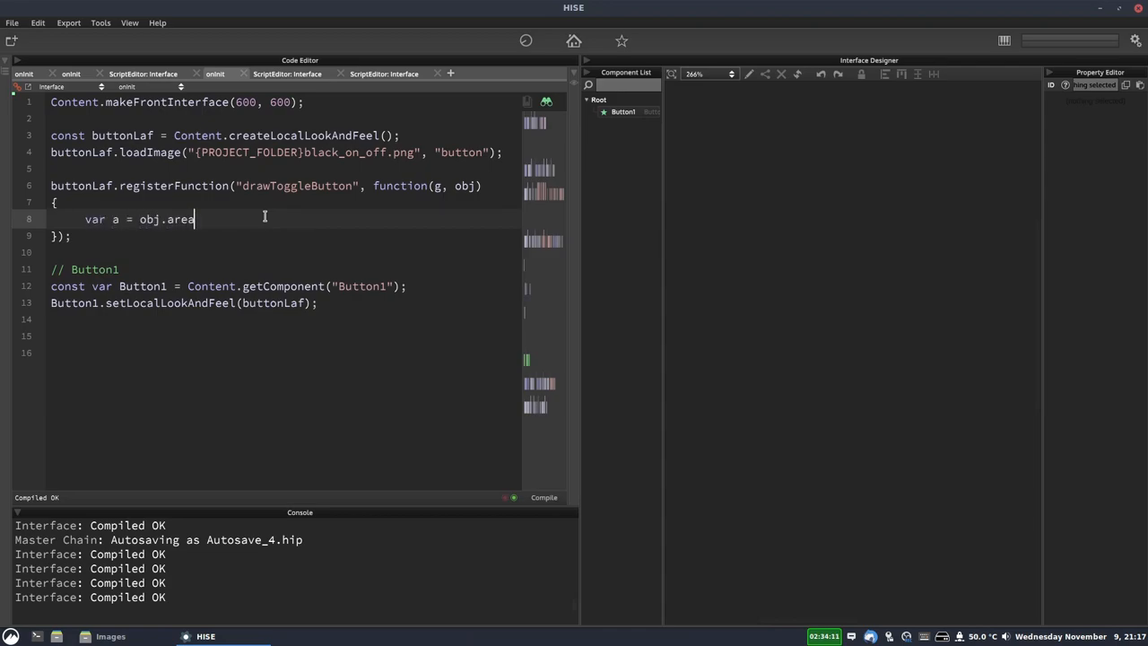
{"action": "type", "text": ";"}
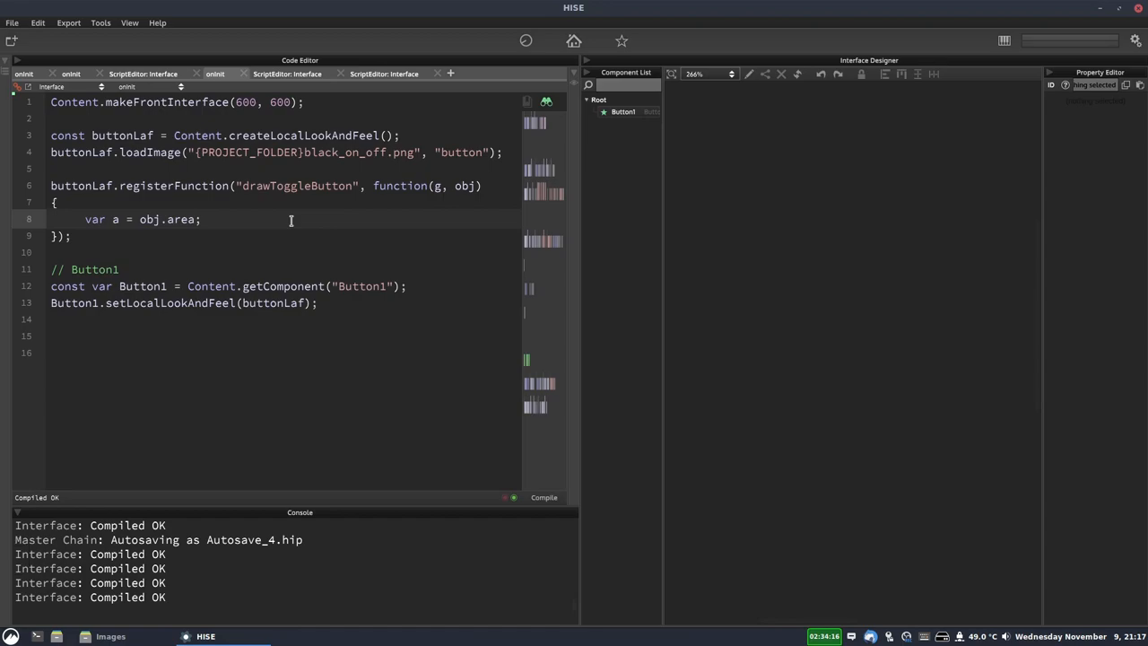
{"action": "left_click", "coordinate": [200, 218]}
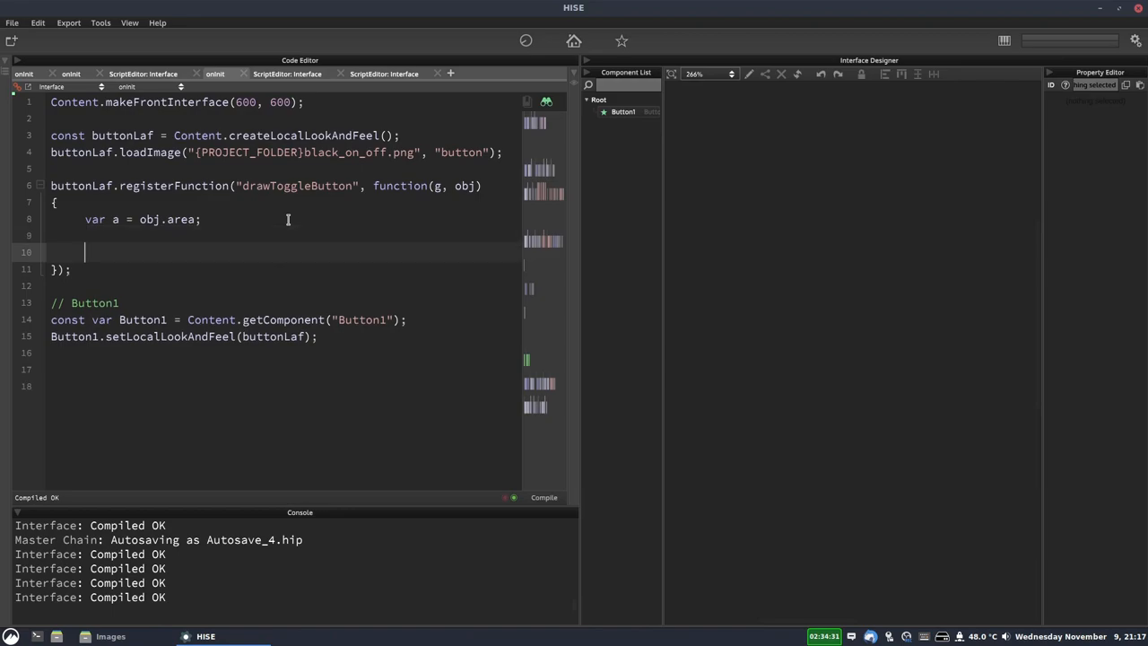
Call g.drawImage("button", a, 0, 0); so Button1 shows the OFF switch image.
{"action": "type", "text": "g."}
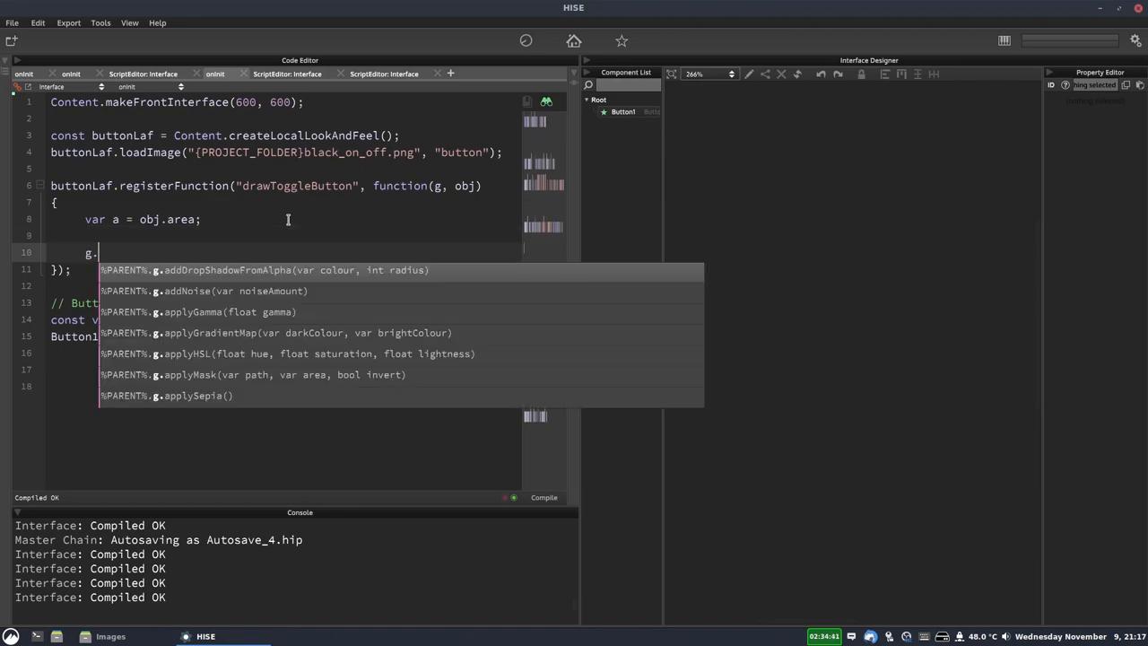
{"action": "type", "text": "drawImage(\"\", var area, int xOffset, int yOffset"}
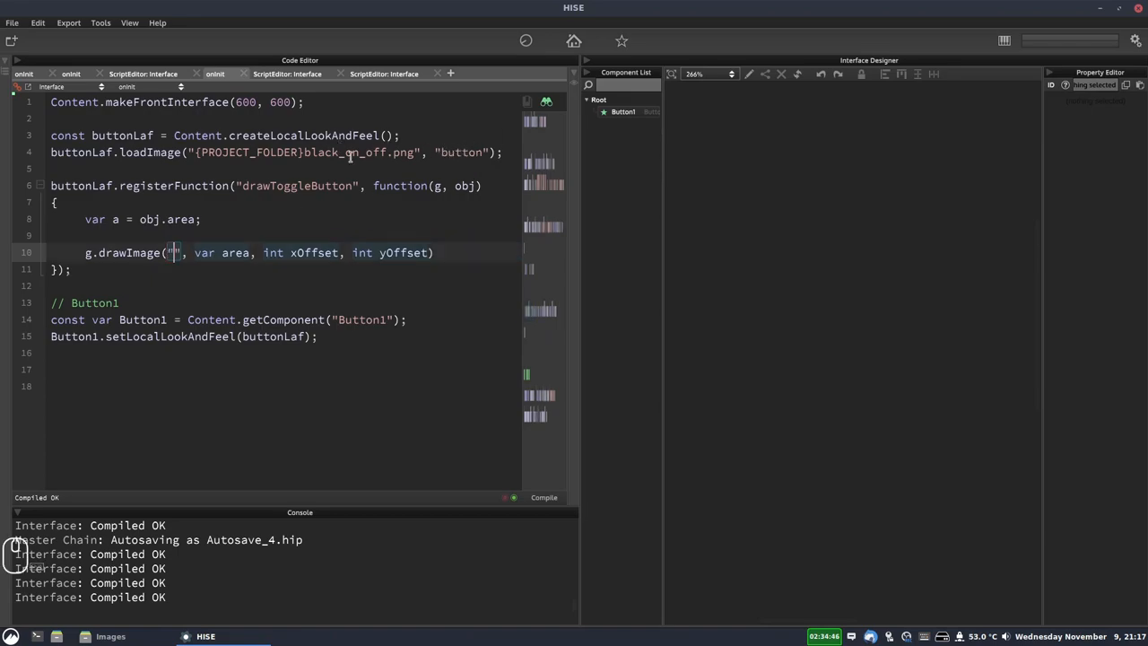
{"action": "type", "text": "button"}
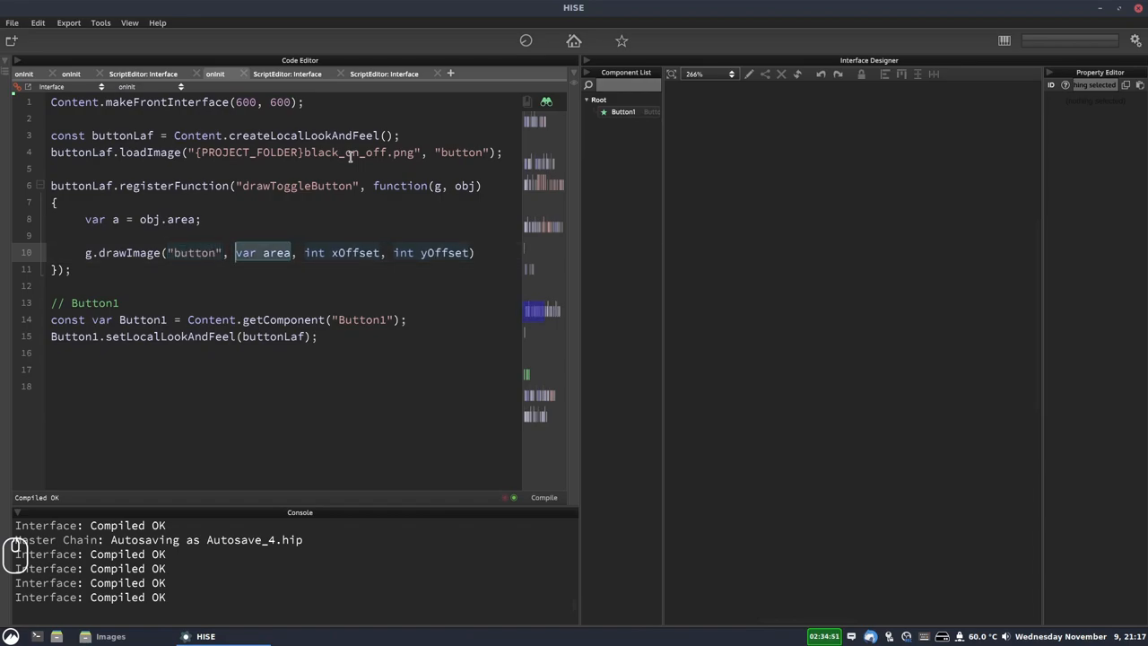
{"action": "type", "text": "a"}
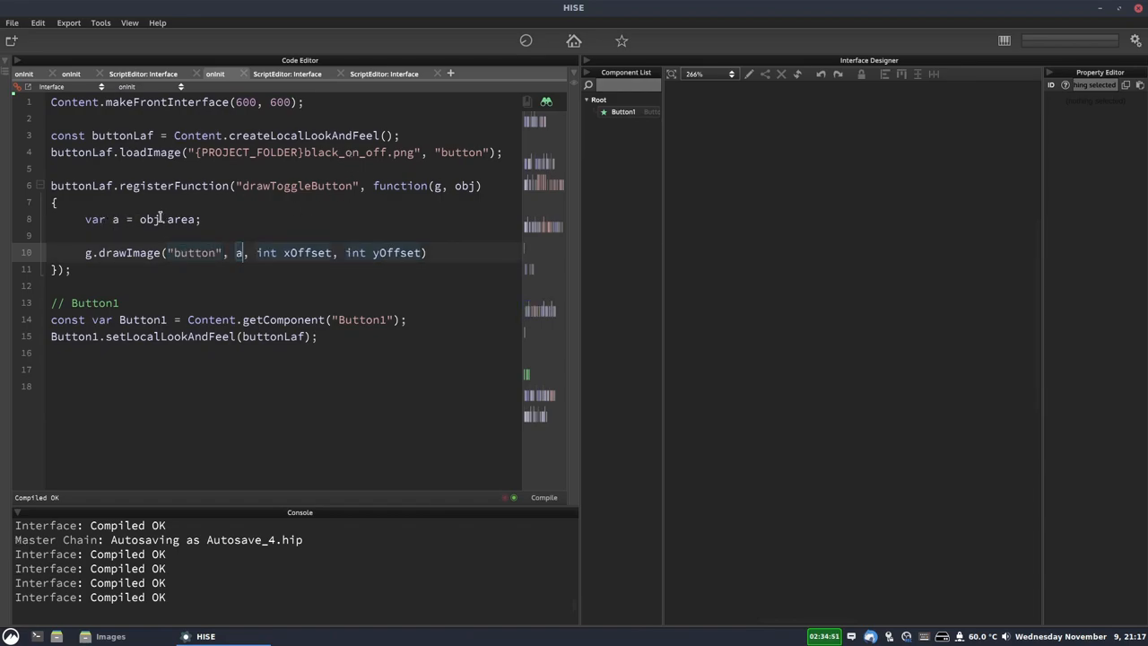
{"action": "type", "text": "0"}
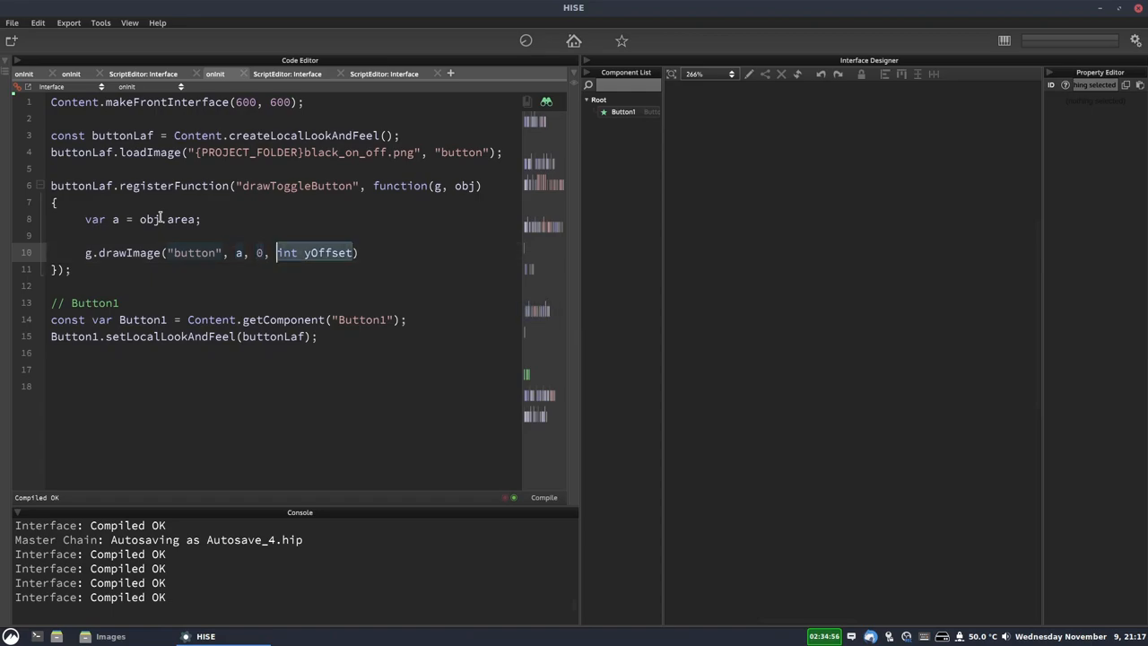
{"action": "type", "text": "0"}
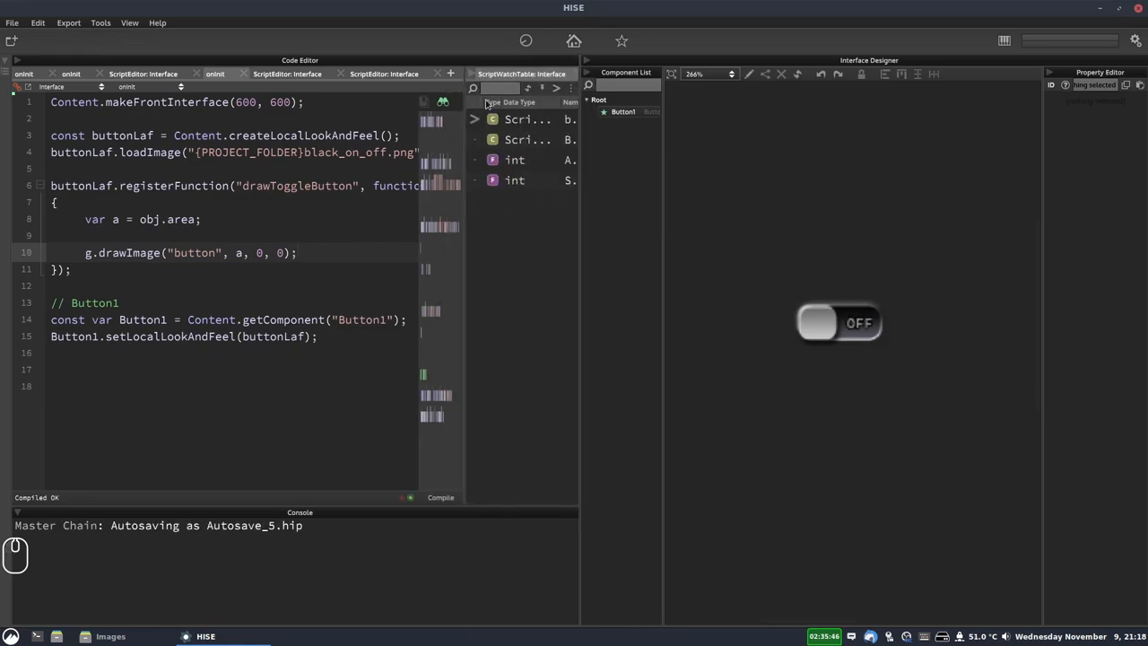
Close the script watch table after checking Button1 sits at value 0.0.
{"action": "left_click", "coordinate": [527, 140]}
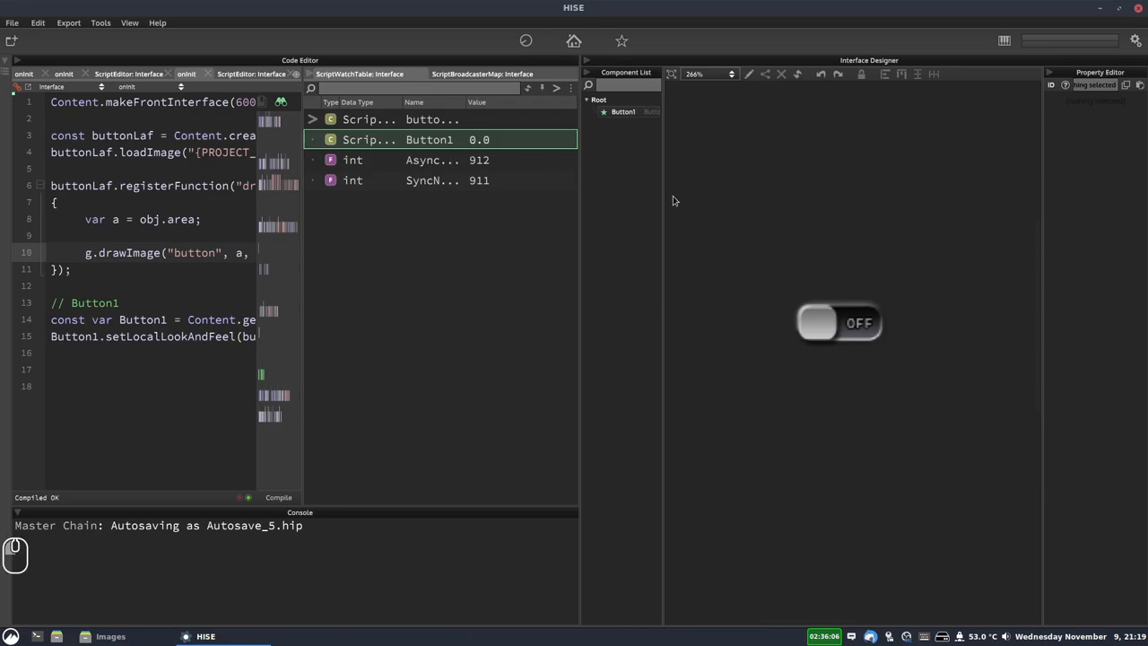
{"action": "mouse_move", "coordinate": [830, 339]}
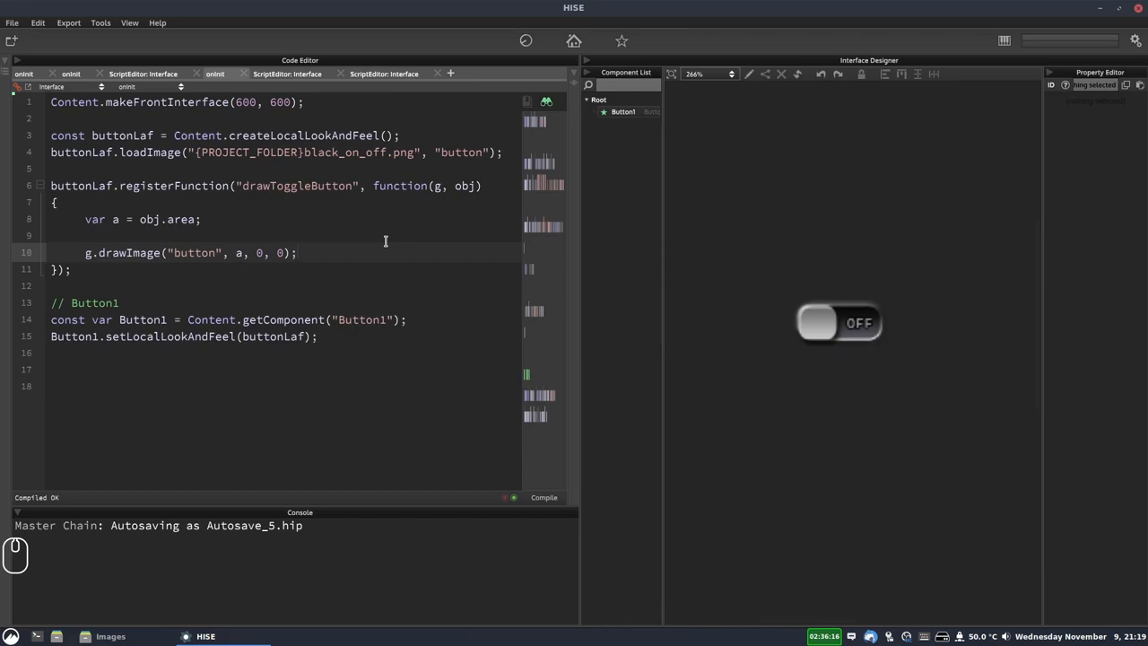
{"action": "mouse_move", "coordinate": [815, 312]}
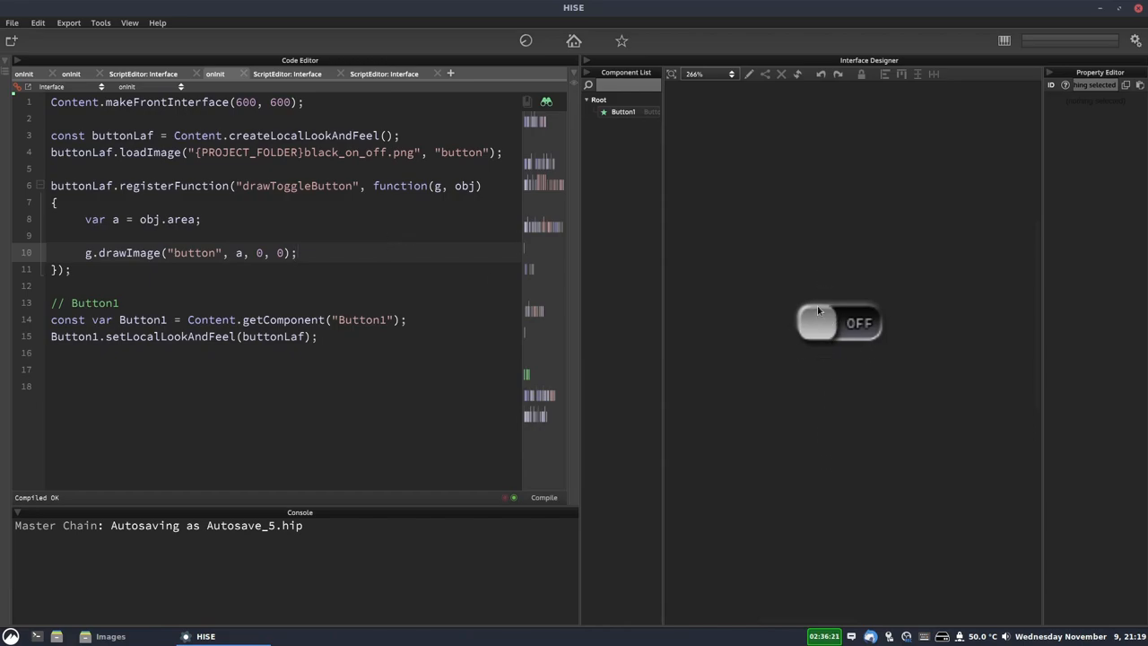
{"action": "mouse_move", "coordinate": [818, 319]}
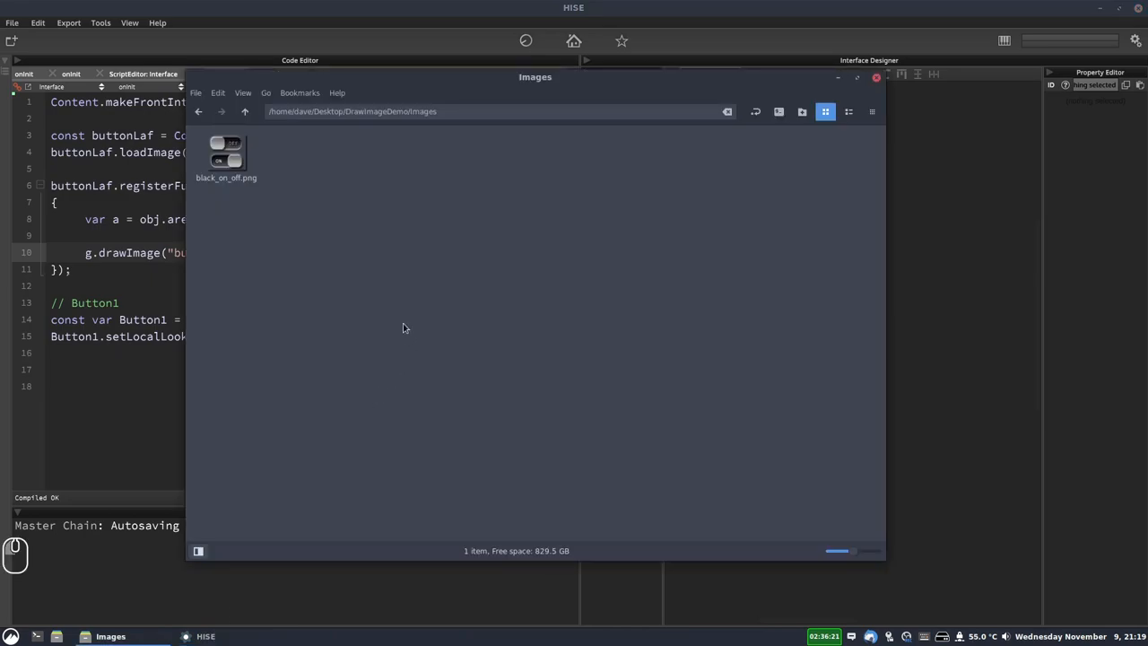
Preview black_on_off.png to check its OFF-above-ON frames, then close the viewer.
{"action": "double_click", "coordinate": [226, 154]}
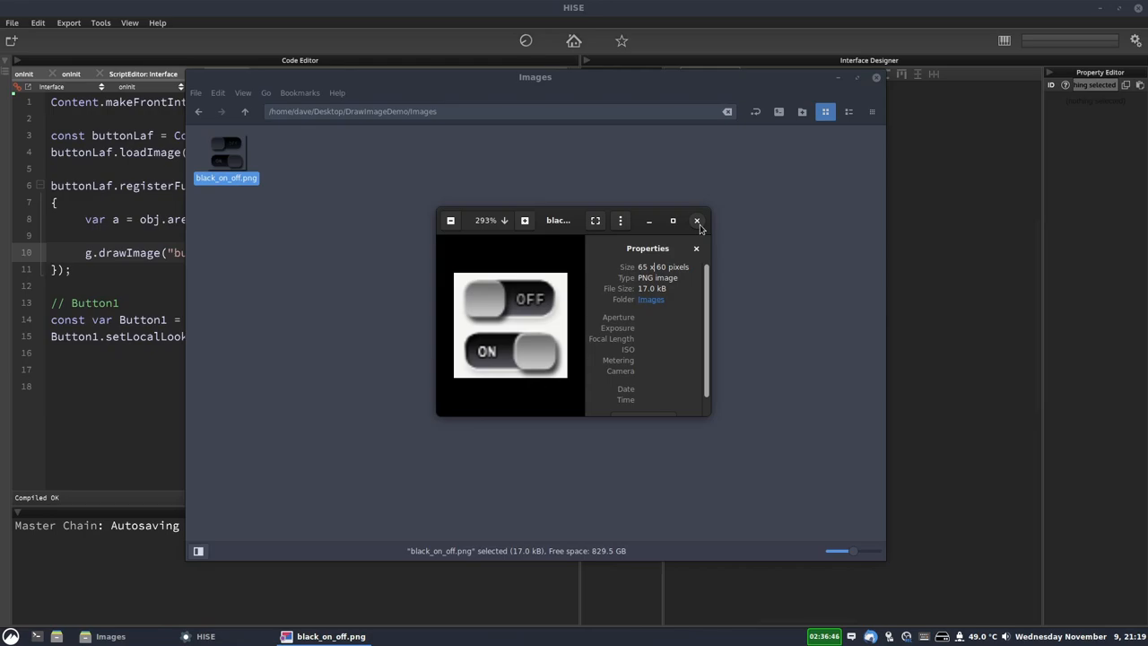
{"action": "left_click", "coordinate": [696, 220]}
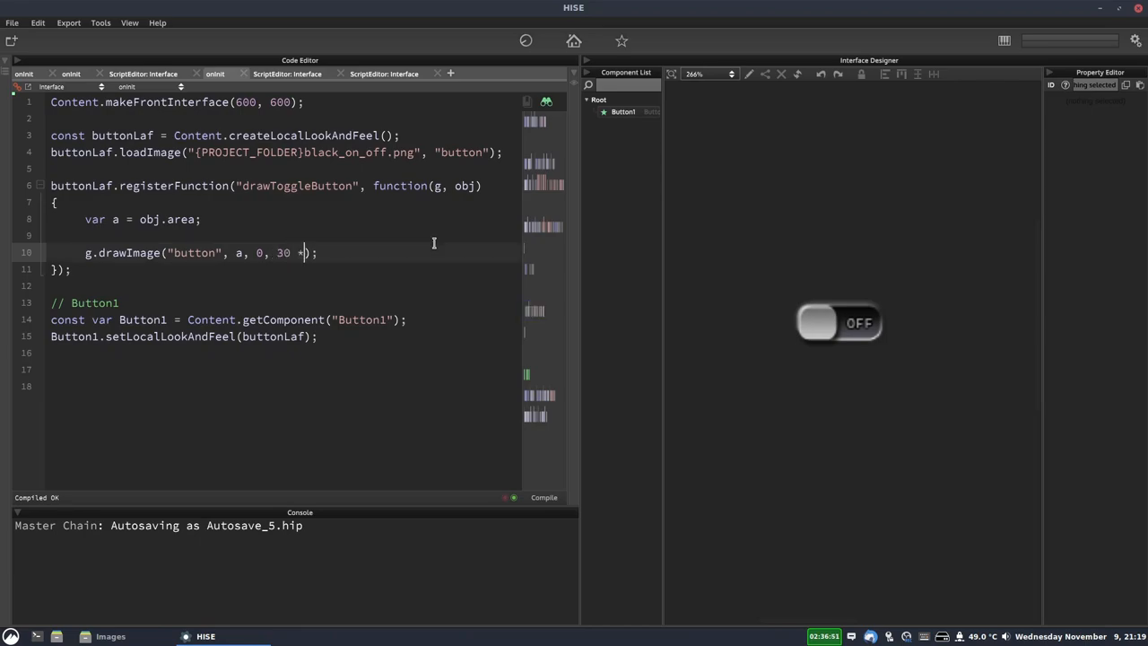
Make the drawImage yOffset 30 * obj.value and compile the script.
{"action": "type", "text": "obj."}
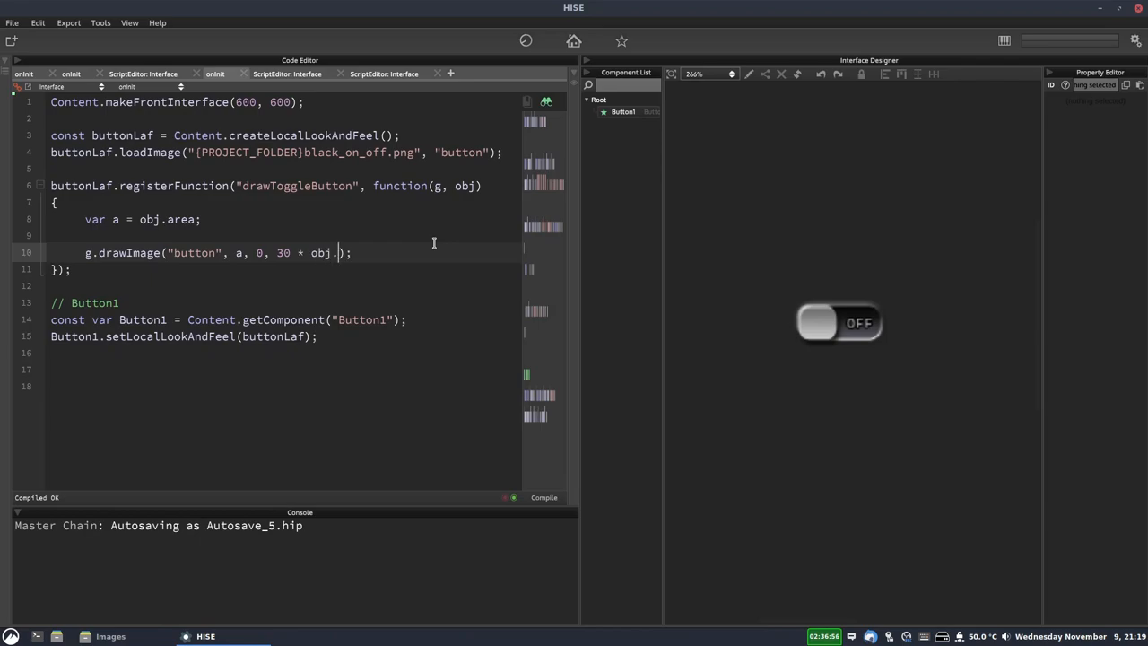
{"action": "type", "text": "value"}
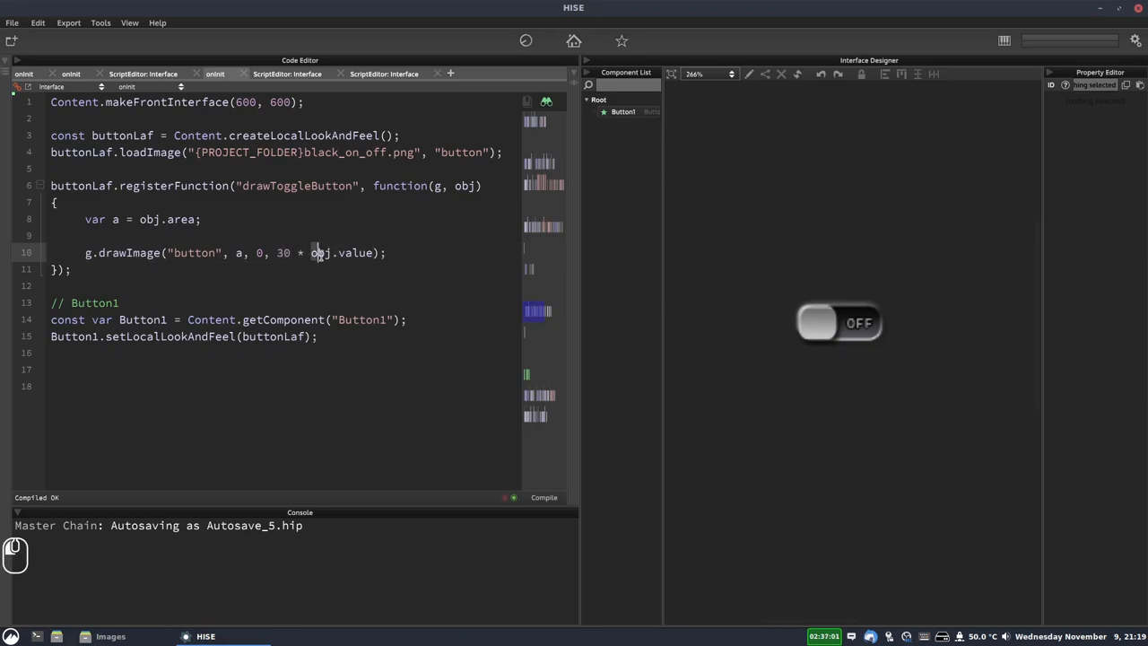
{"action": "mouse_move", "coordinate": [841, 309]}
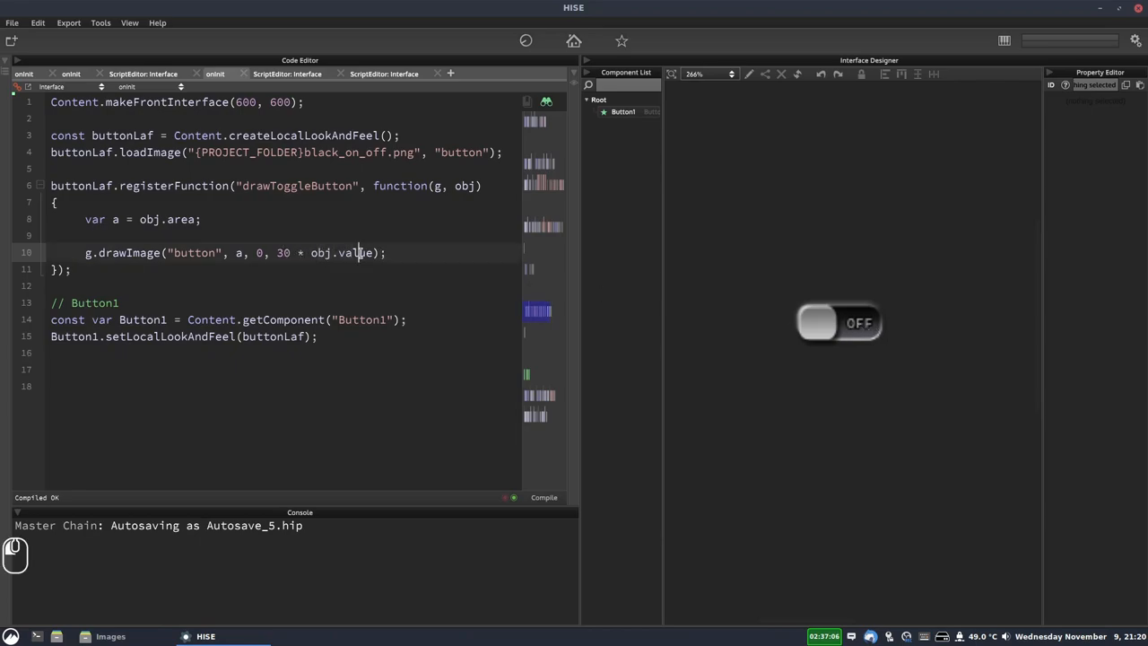
{"action": "mouse_move", "coordinate": [857, 409]}
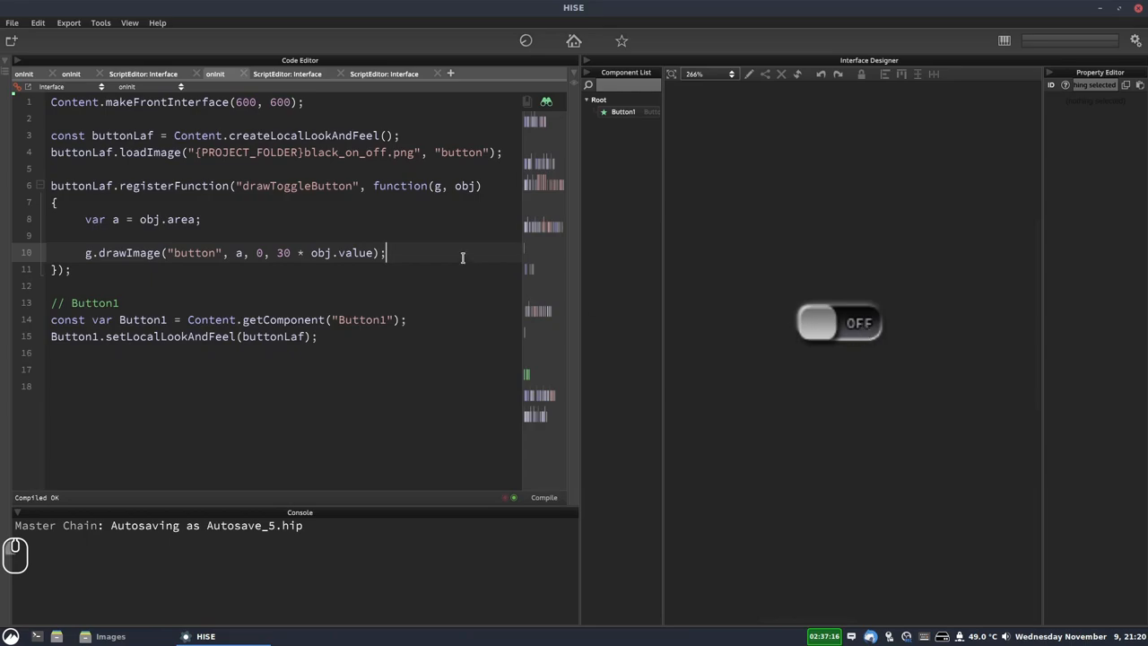
{"action": "left_click", "coordinate": [864, 323]}
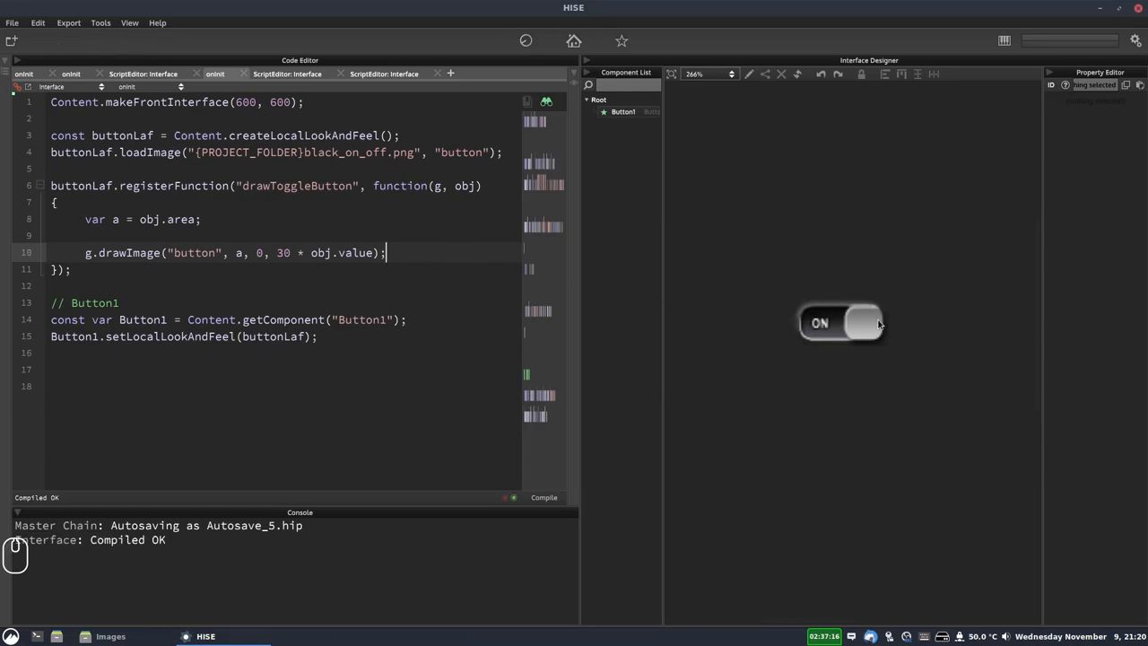
{"action": "mouse_move", "coordinate": [915, 348]}
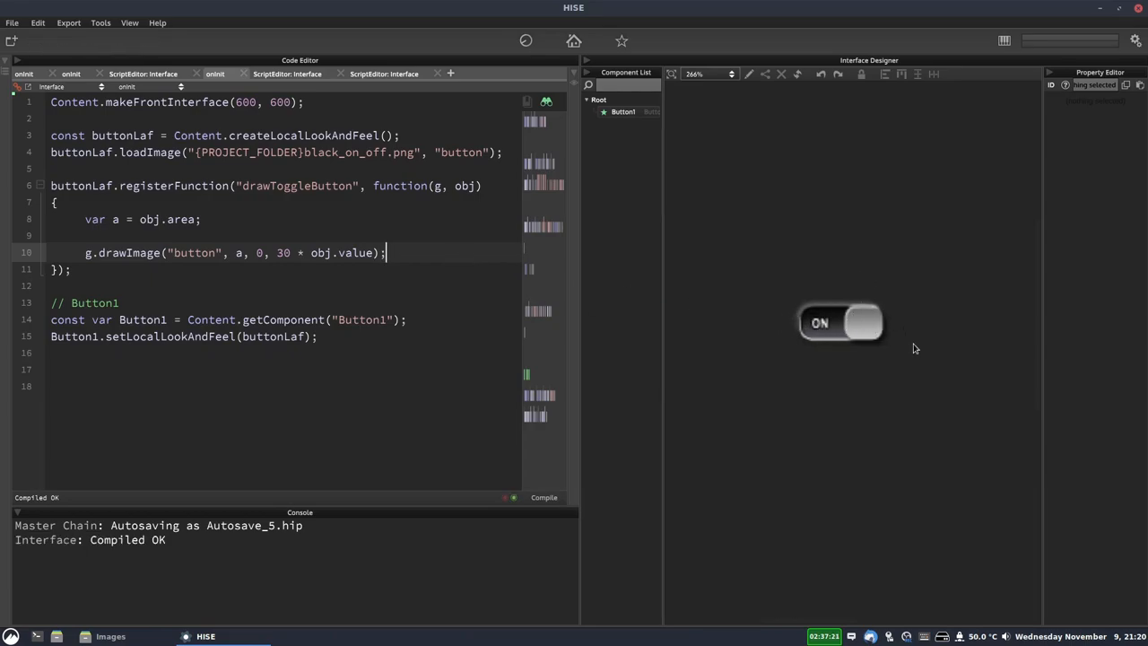
Toggle Button1 off, on and off again to check the frame switches.
{"action": "left_click", "coordinate": [840, 323]}
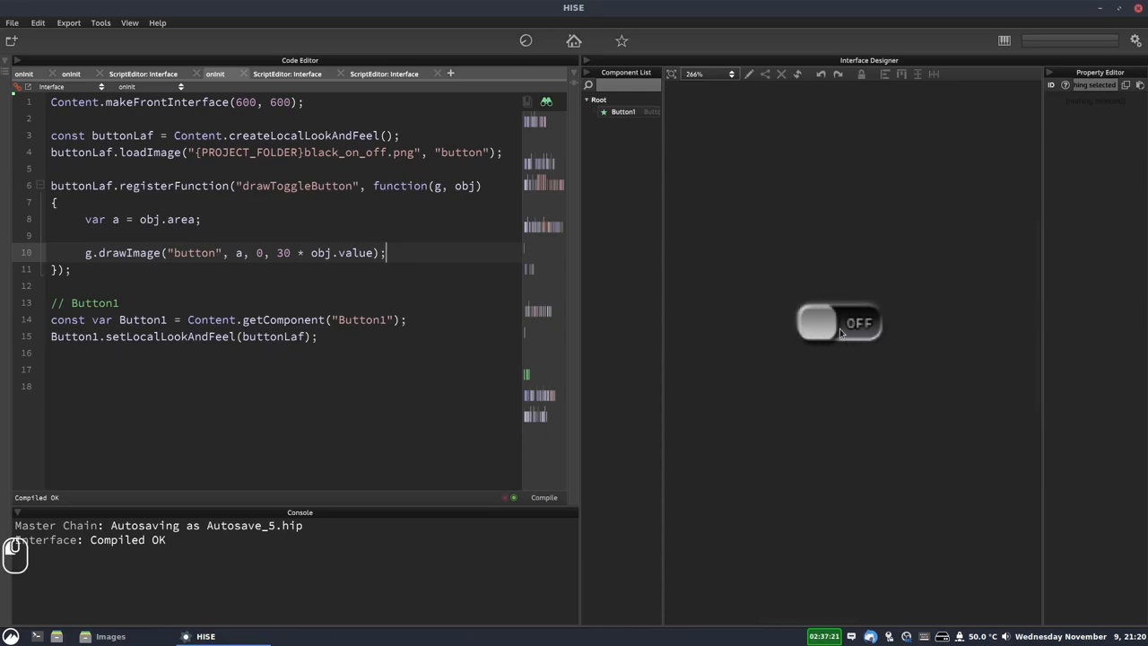
{"action": "left_click", "coordinate": [839, 322]}
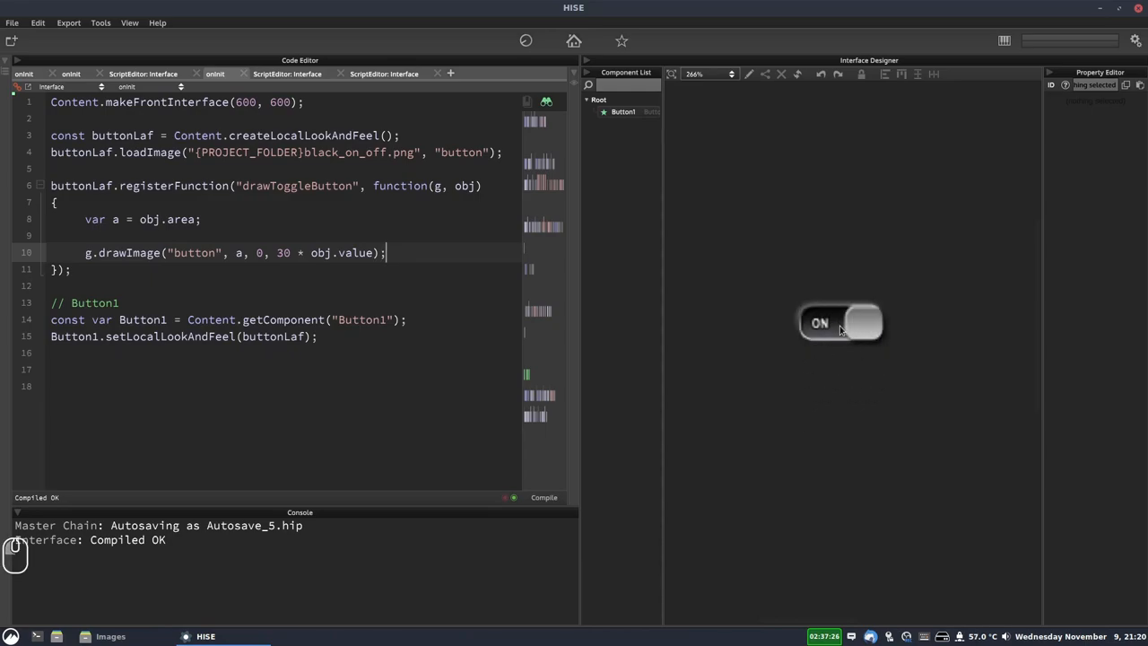
{"action": "mouse_move", "coordinate": [841, 322]}
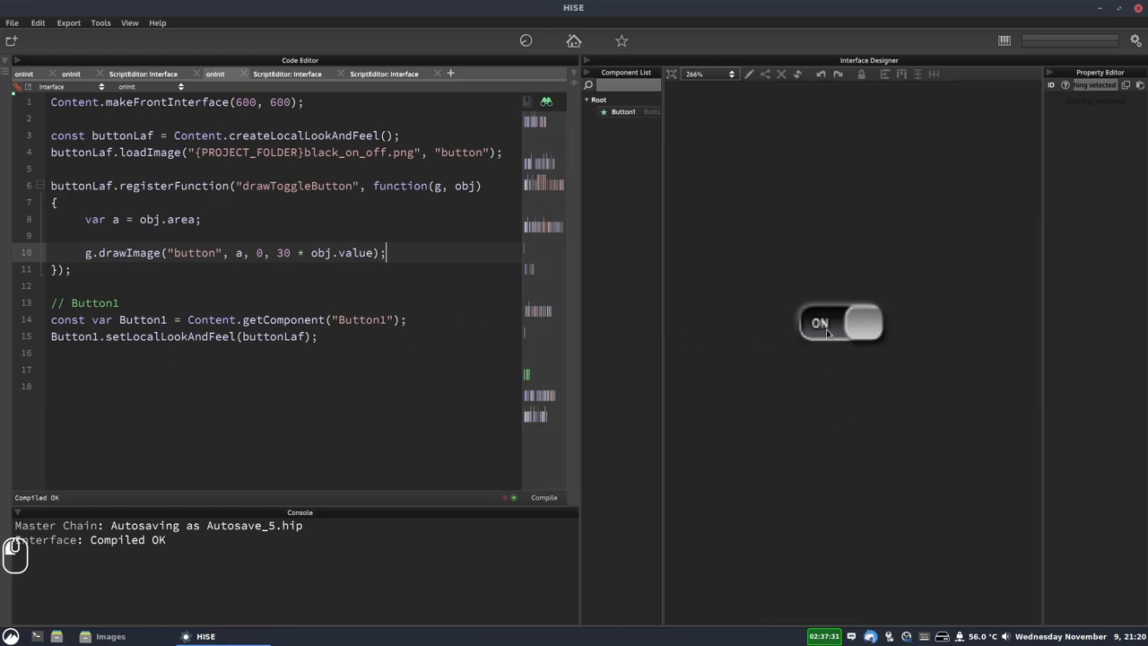
{"action": "left_click", "coordinate": [839, 323]}
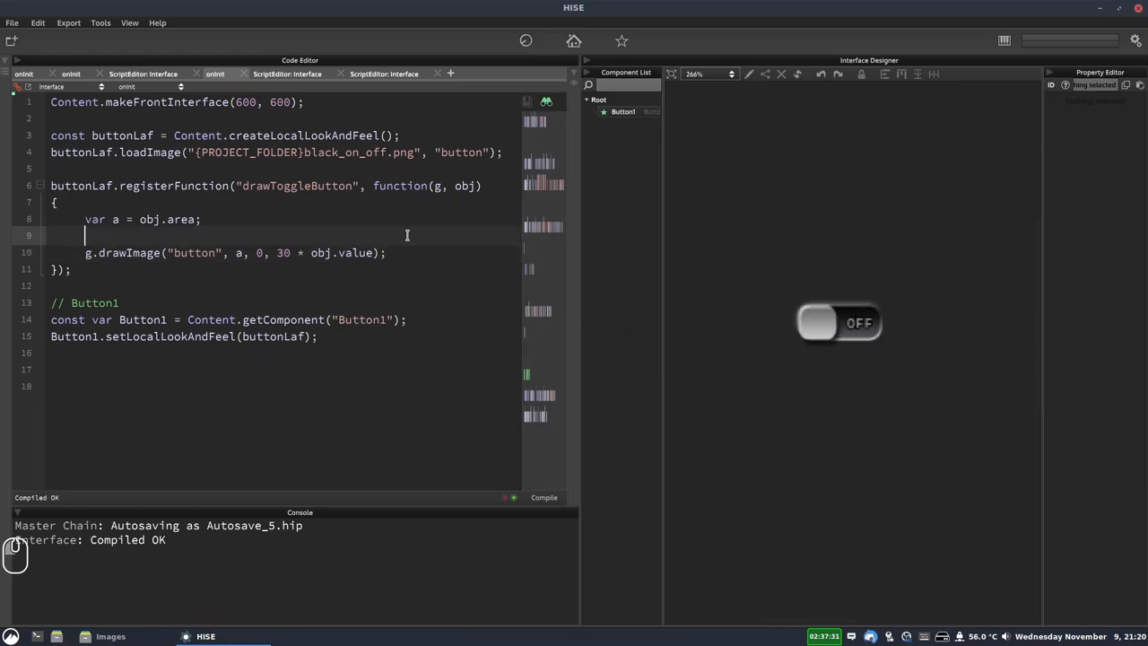
Select Button1, adjust the canvas, and toggle it off then on, leaving it showing ON.
{"action": "left_click", "coordinate": [839, 323]}
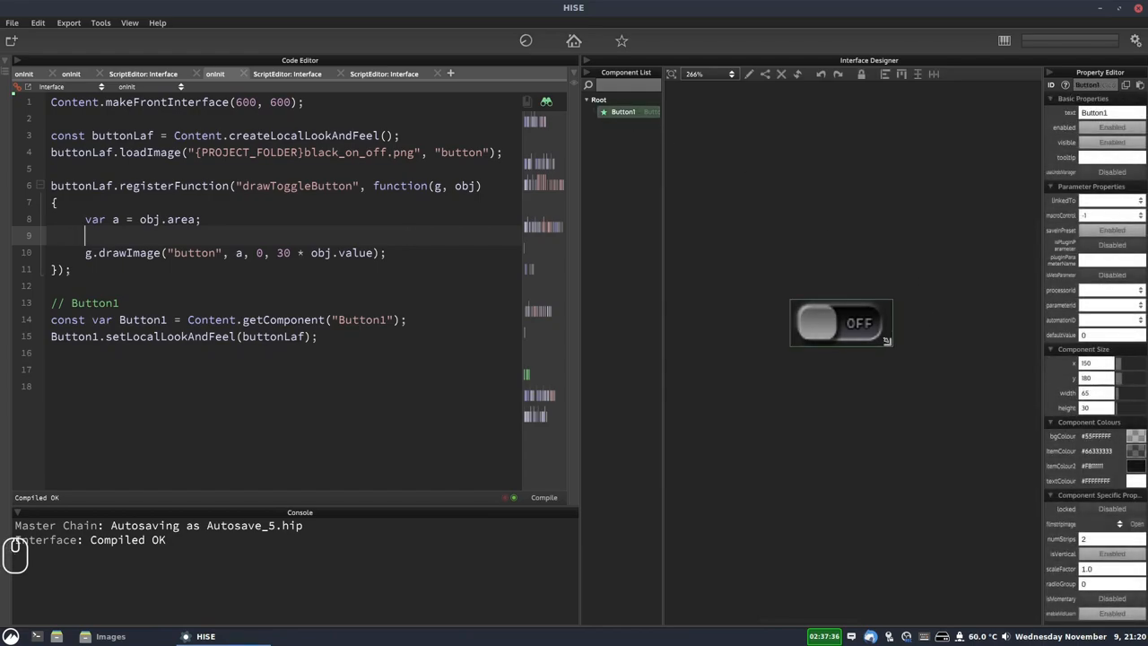
{"action": "left_click_drag", "start_coordinate": [889, 340], "coordinate": [1031, 445]}
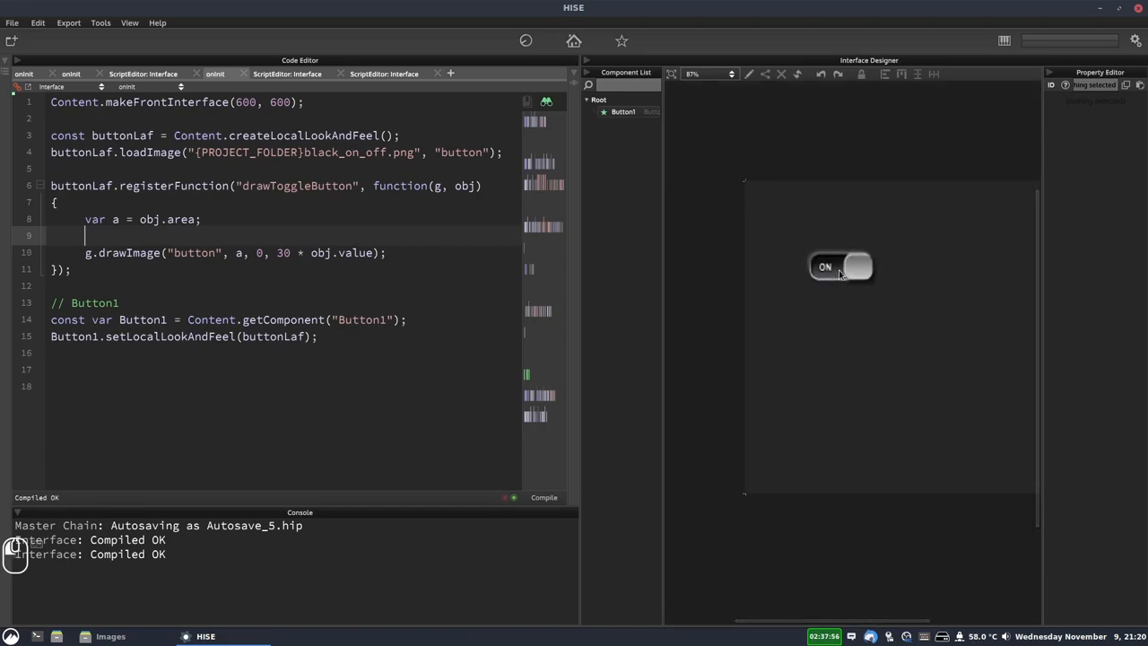
{"action": "left_click", "coordinate": [839, 265]}
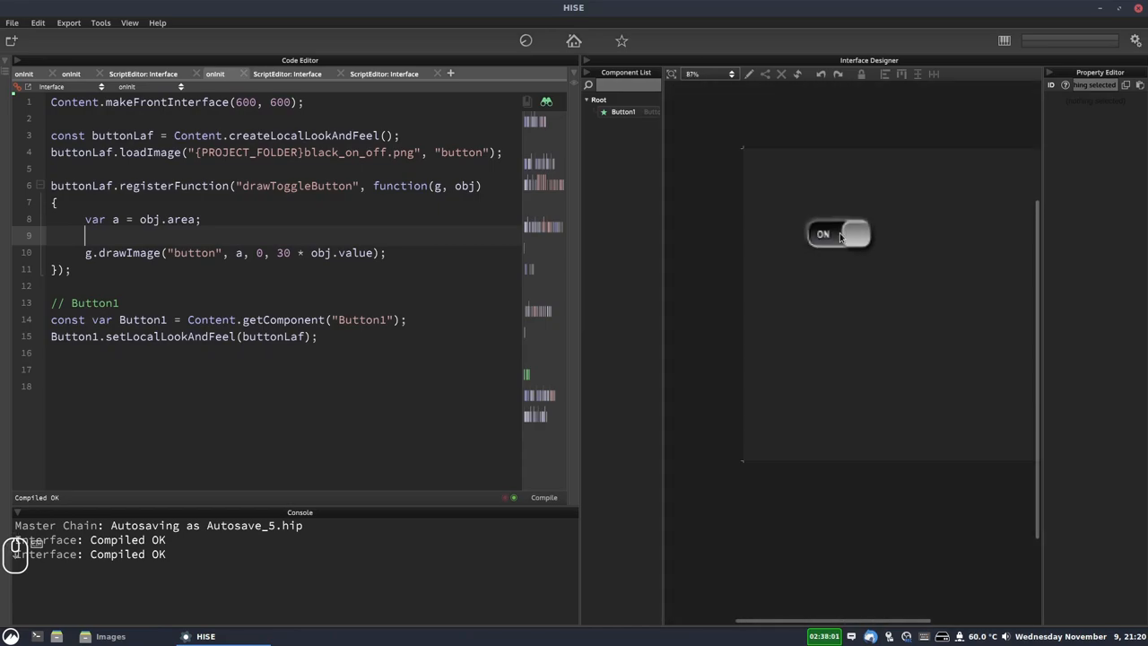
{"action": "left_click", "coordinate": [835, 234]}
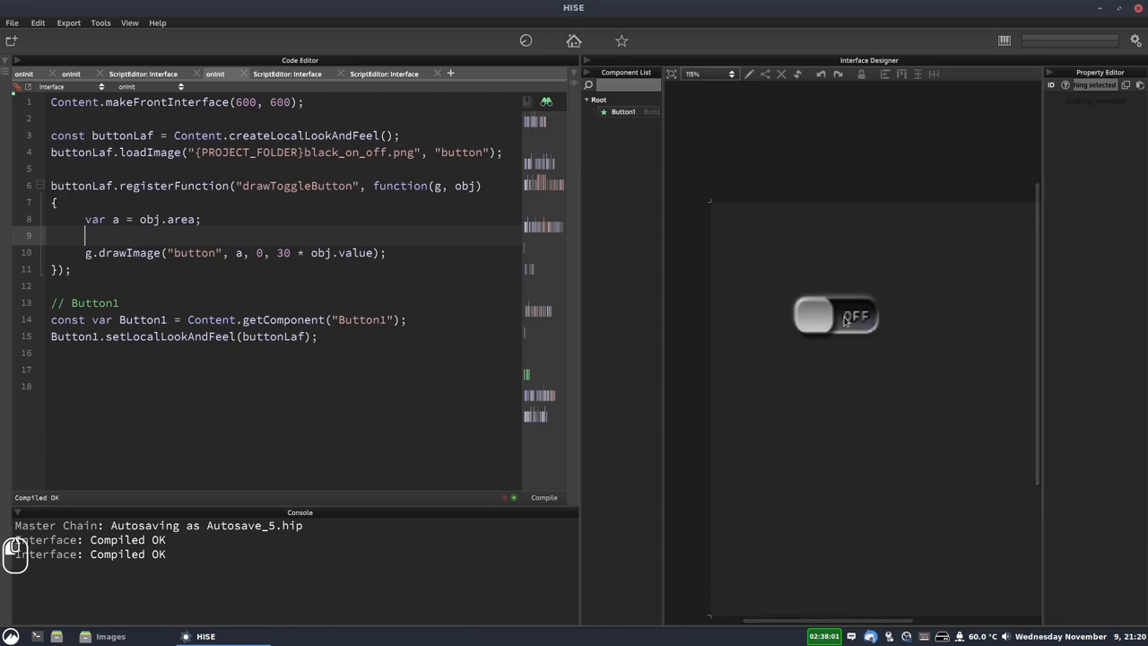
{"action": "left_click", "coordinate": [834, 315]}
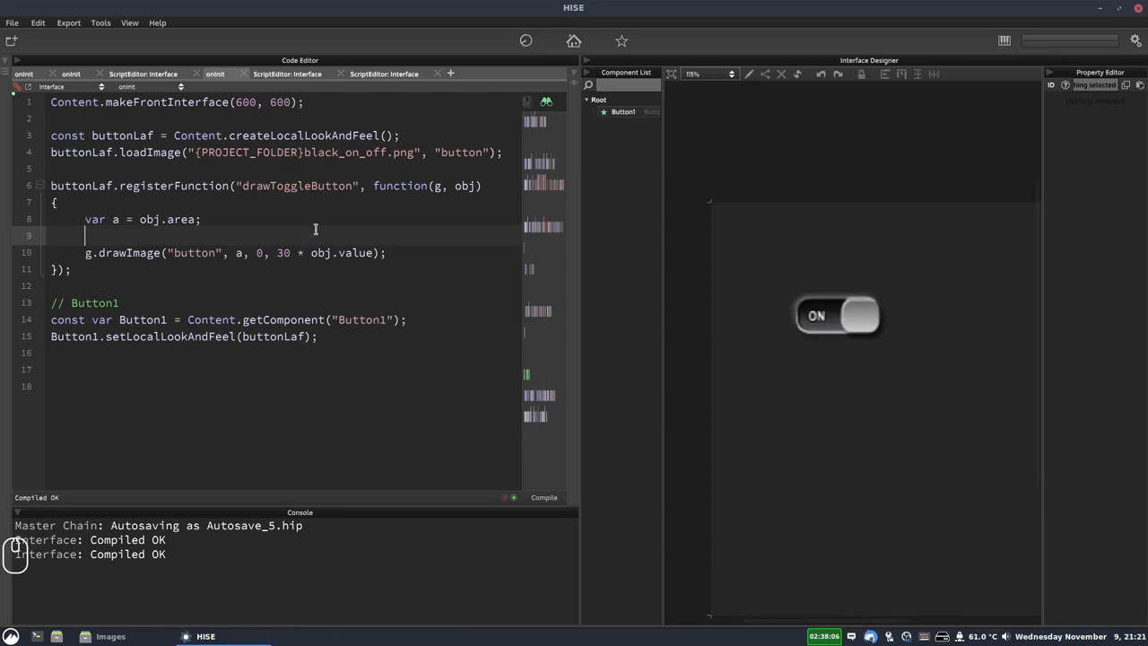
{"action": "mouse_move", "coordinate": [323, 235]}
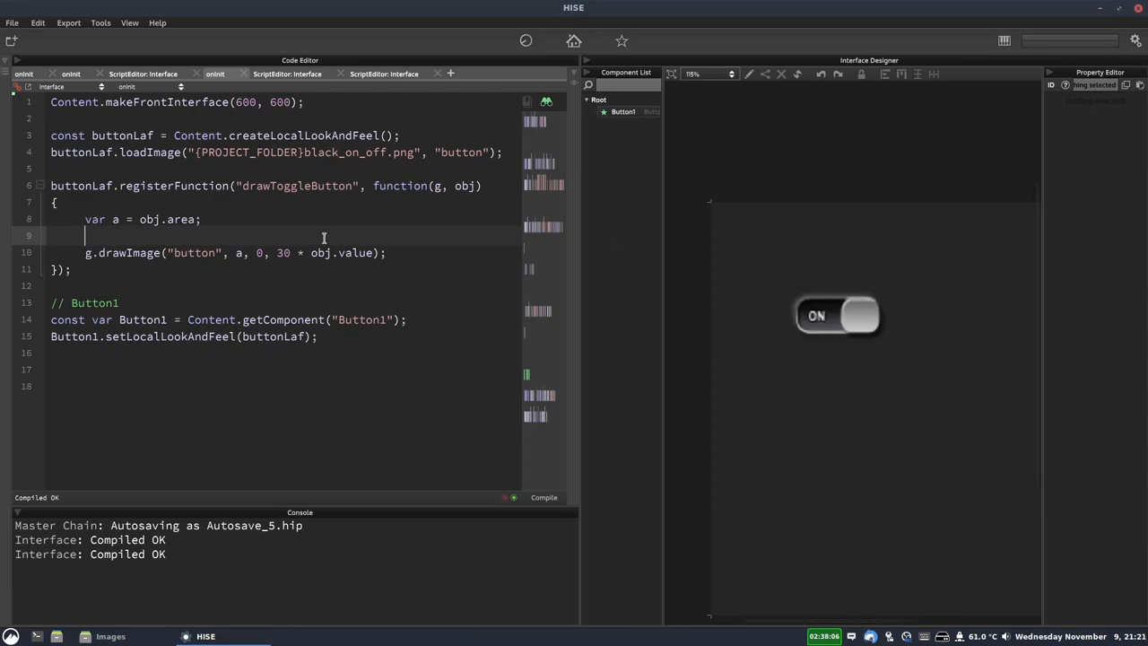